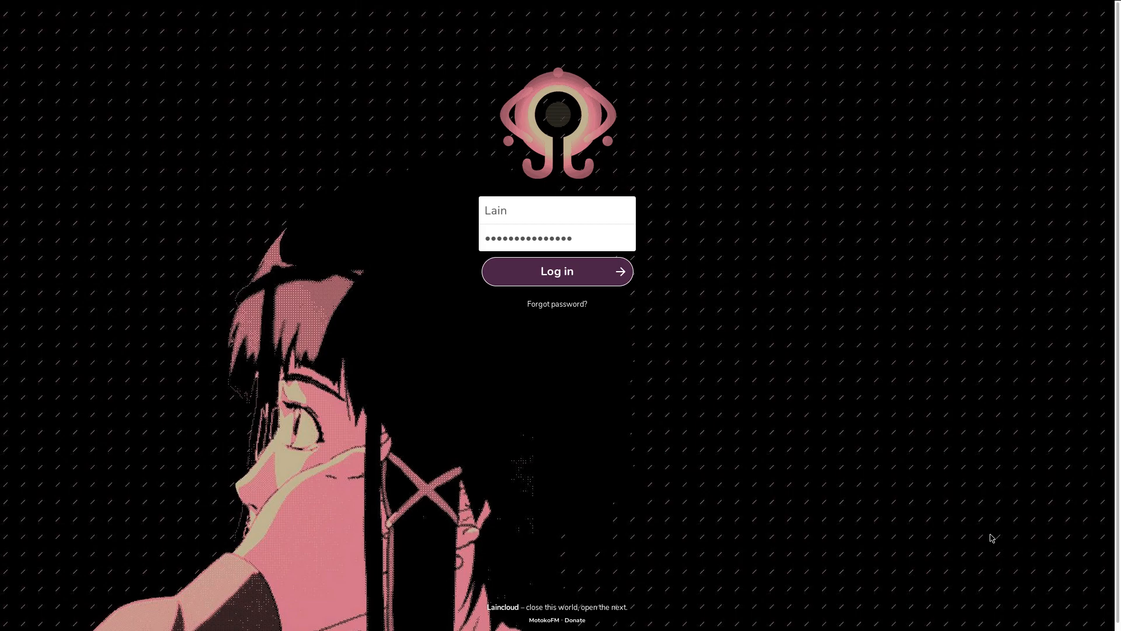
mouse_move(815, 484)
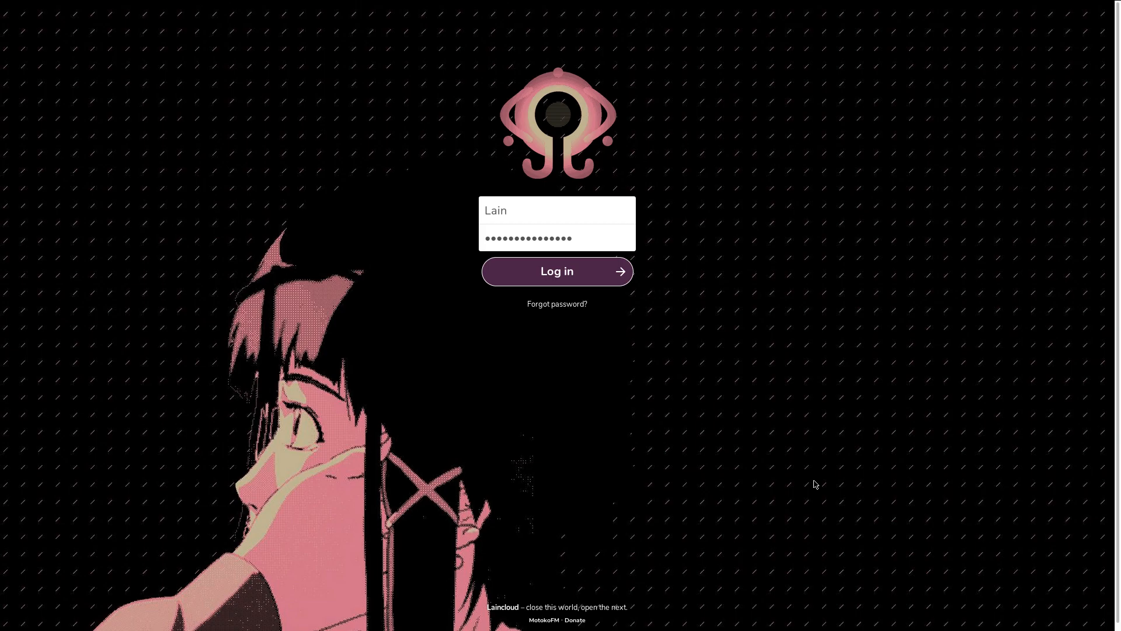
Submit the Laincloud login, re-enter the password after the rejection, and sign in successfully
click(556, 271)
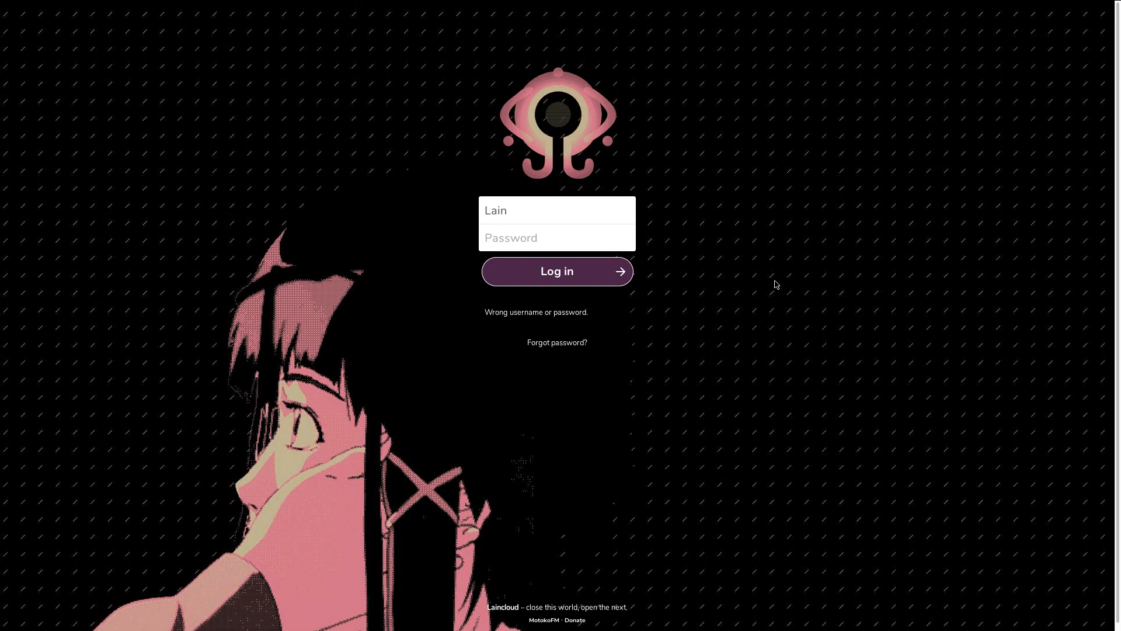
click(556, 271)
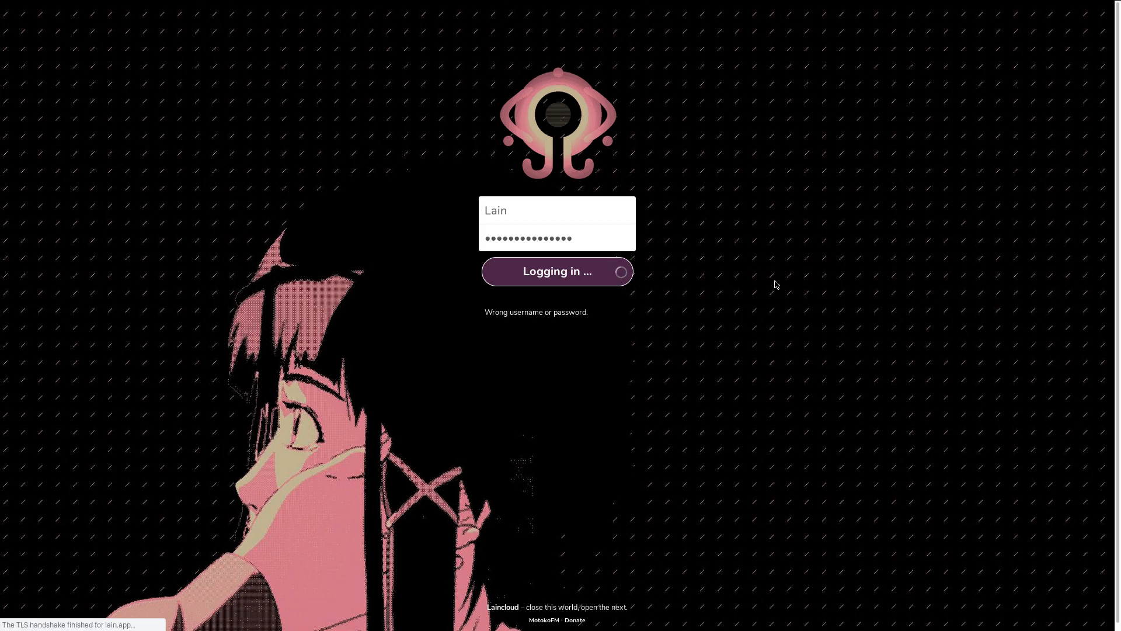
click(557, 271)
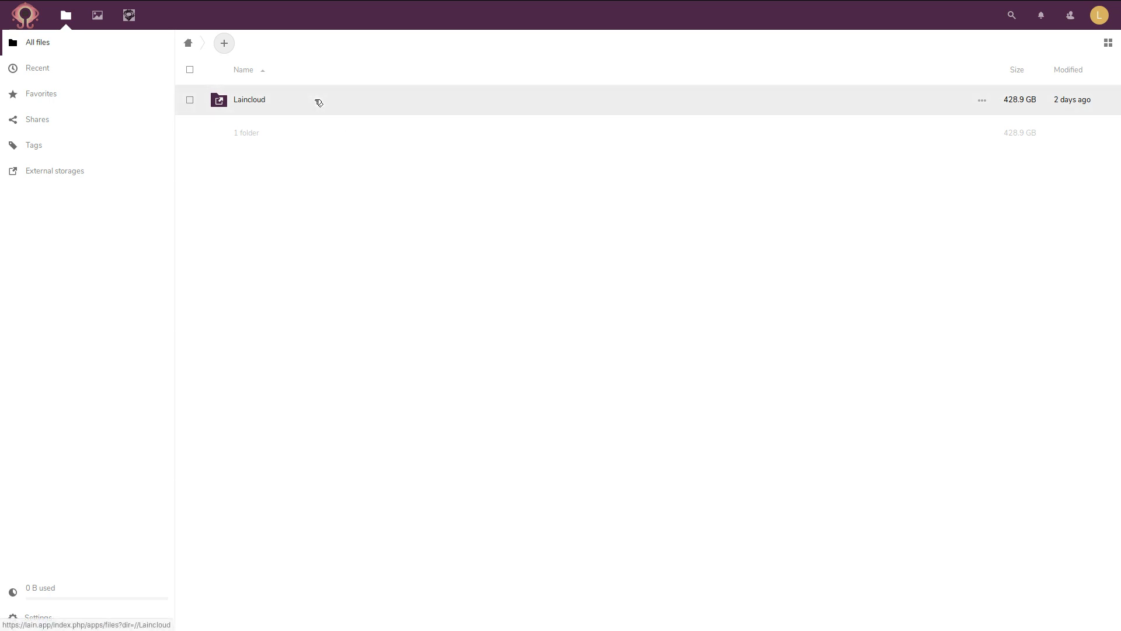
mouse_move(407, 105)
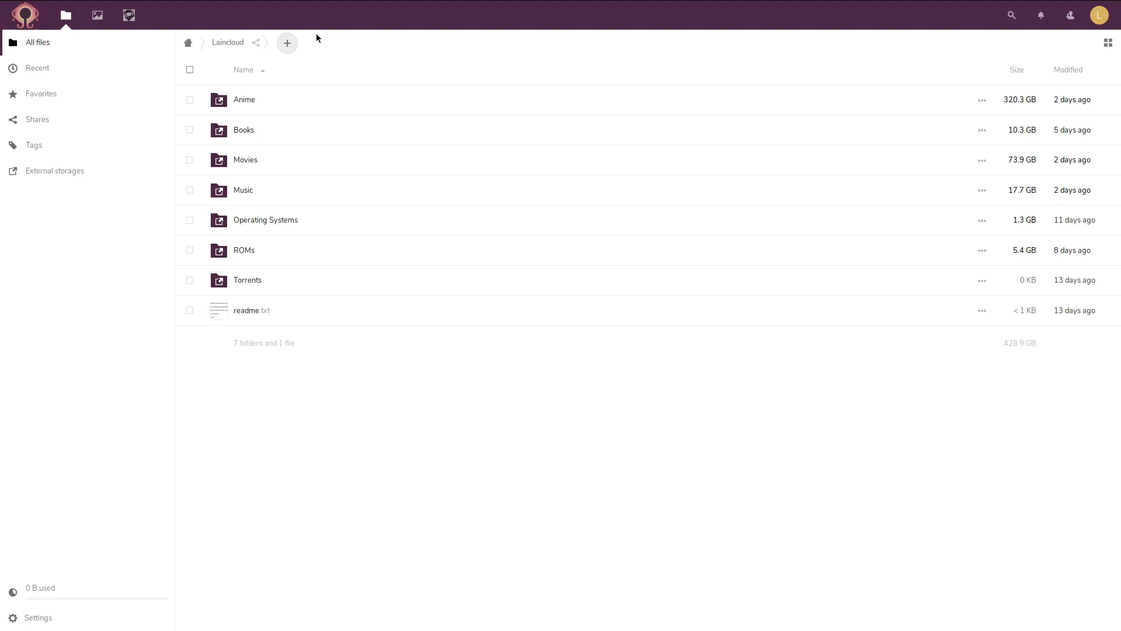
mouse_move(394, 280)
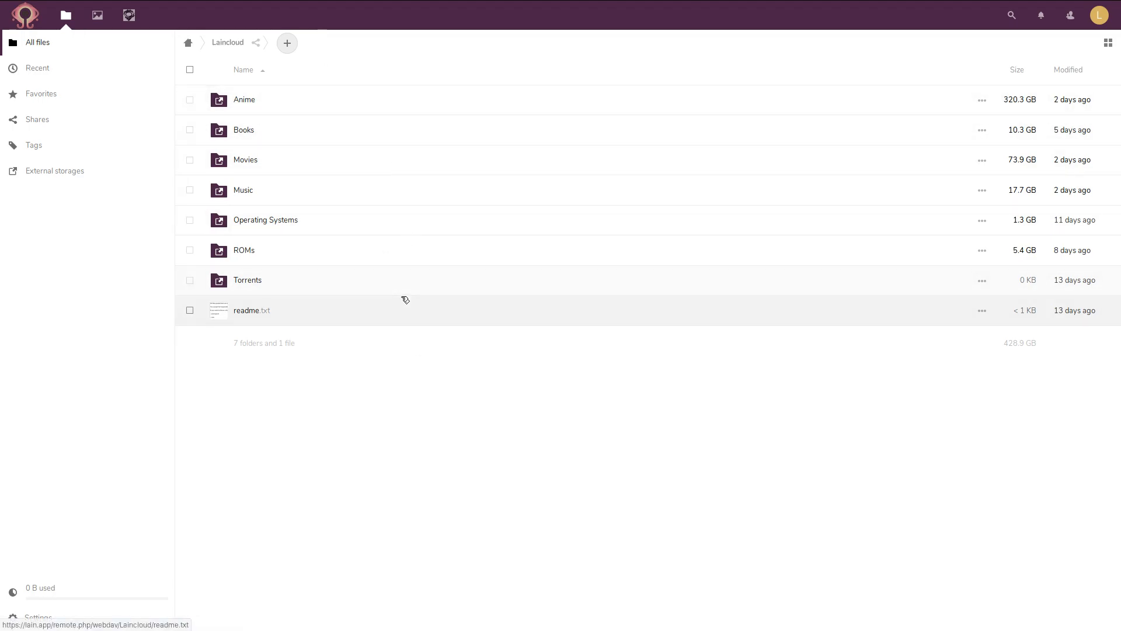
mouse_move(407, 99)
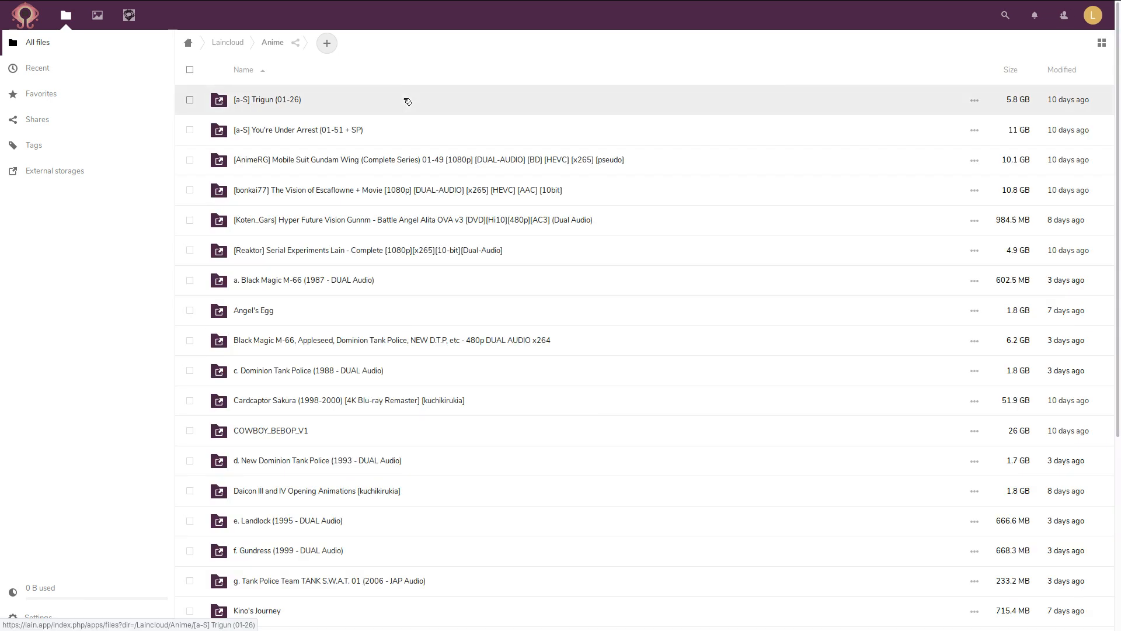
Scroll down the Anime folder listing toward the Urusei Yatsura folder
scroll(down, 3)
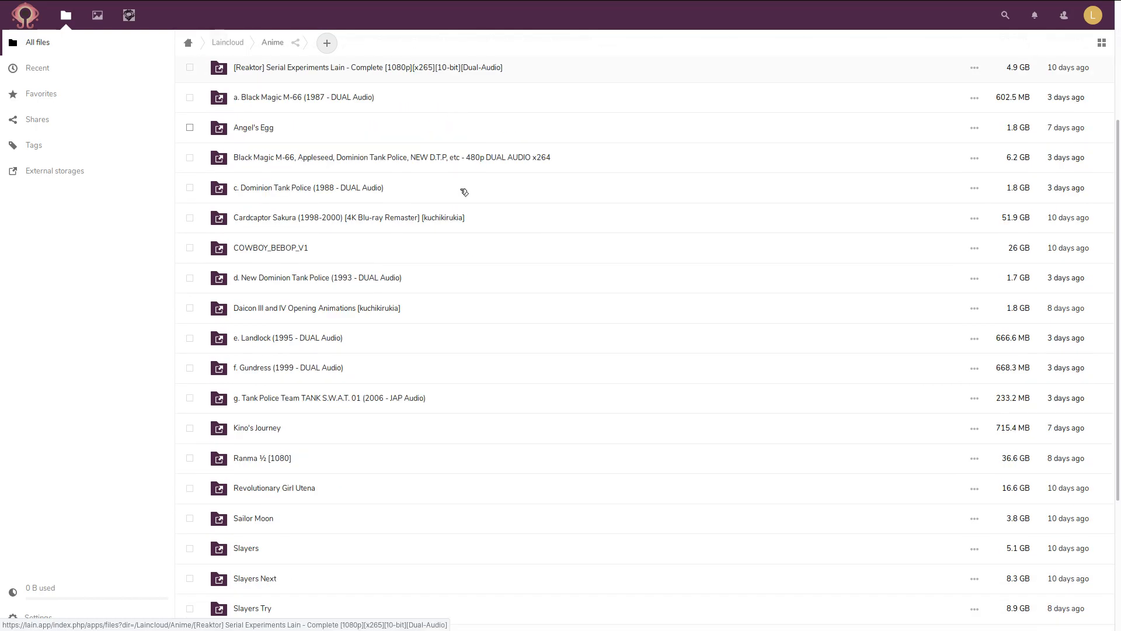
scroll(down, 3)
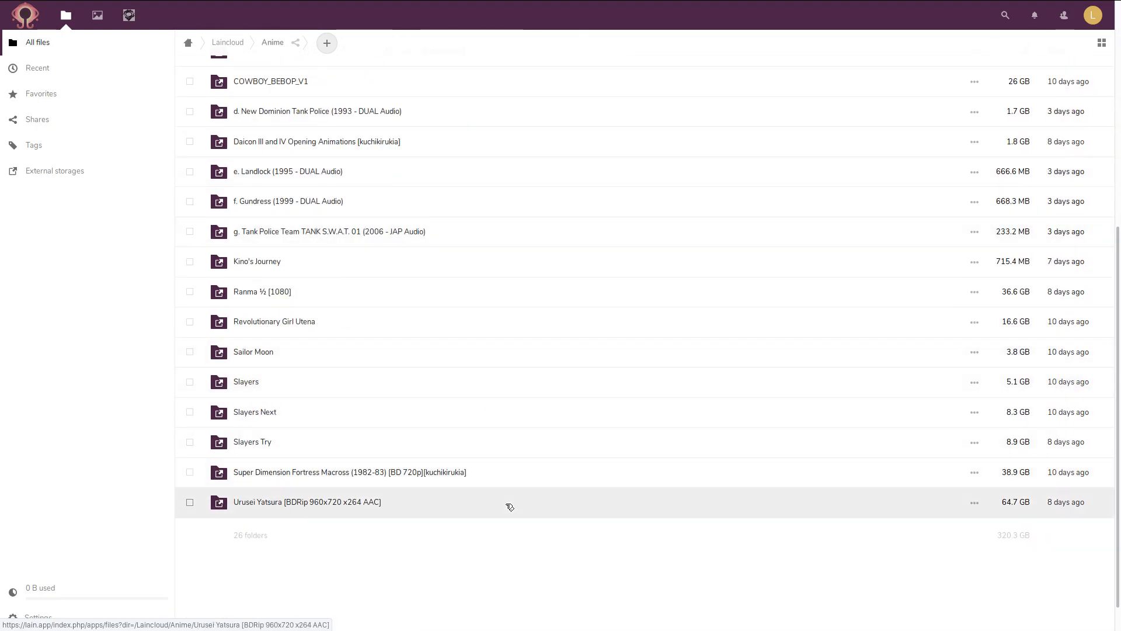
mouse_move(507, 501)
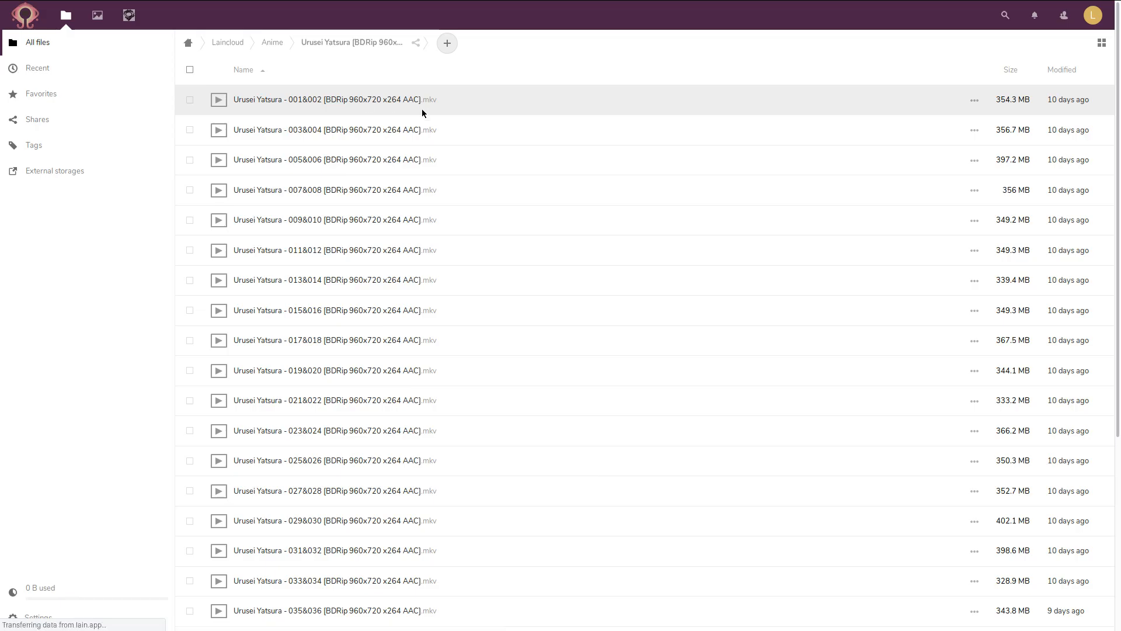
click(219, 99)
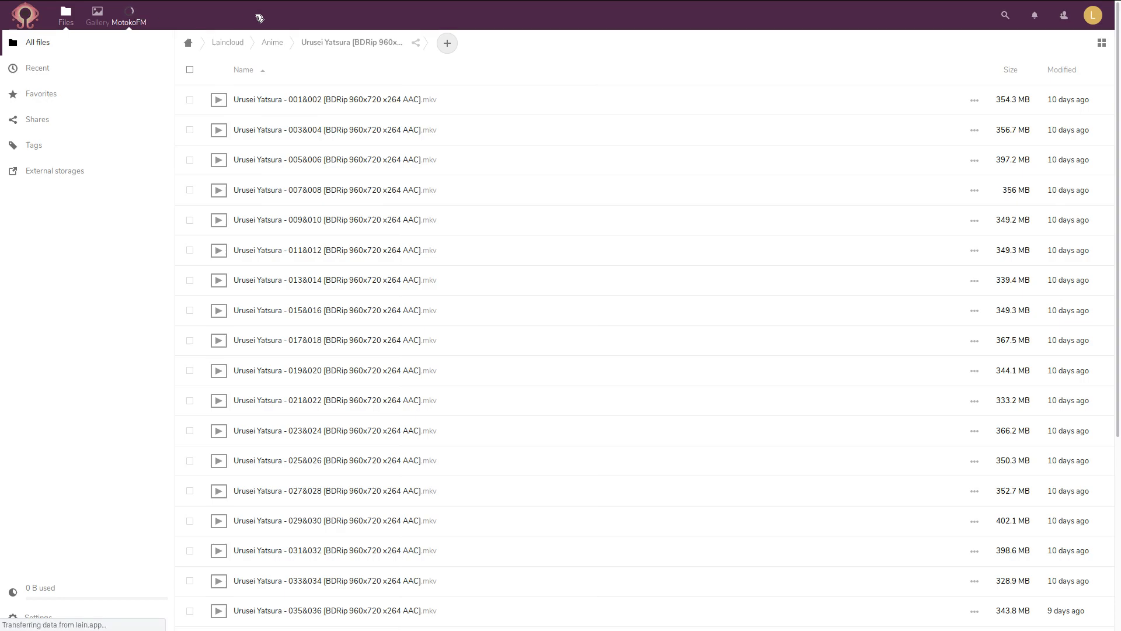
Go to the Motoko FM Jellyfin site and sign in with the offered user profile
click(128, 15)
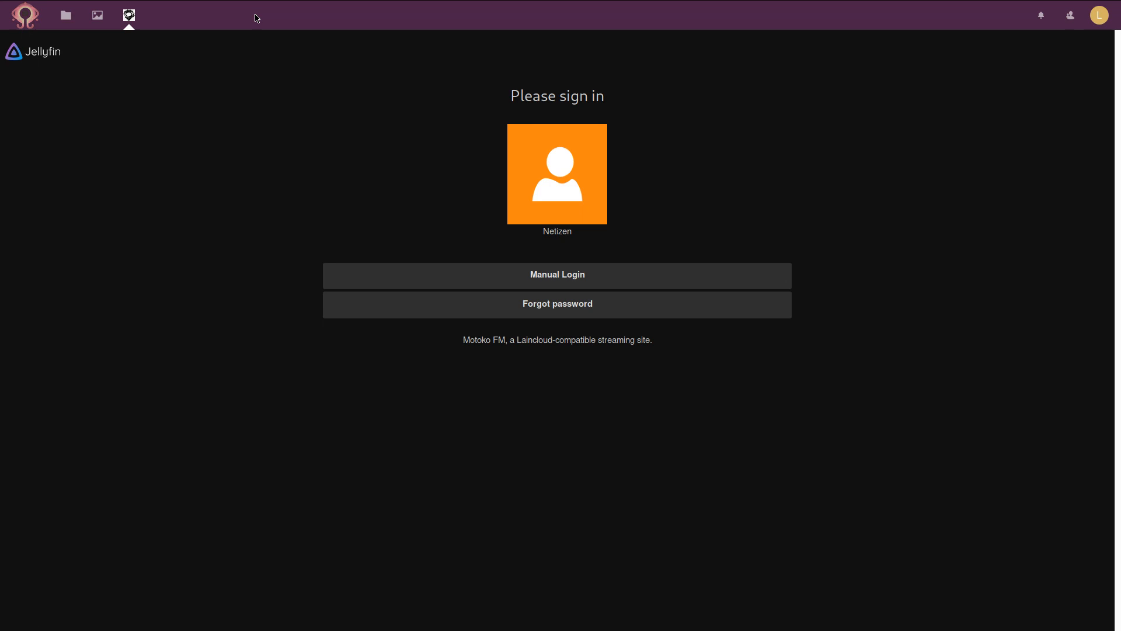
click(556, 174)
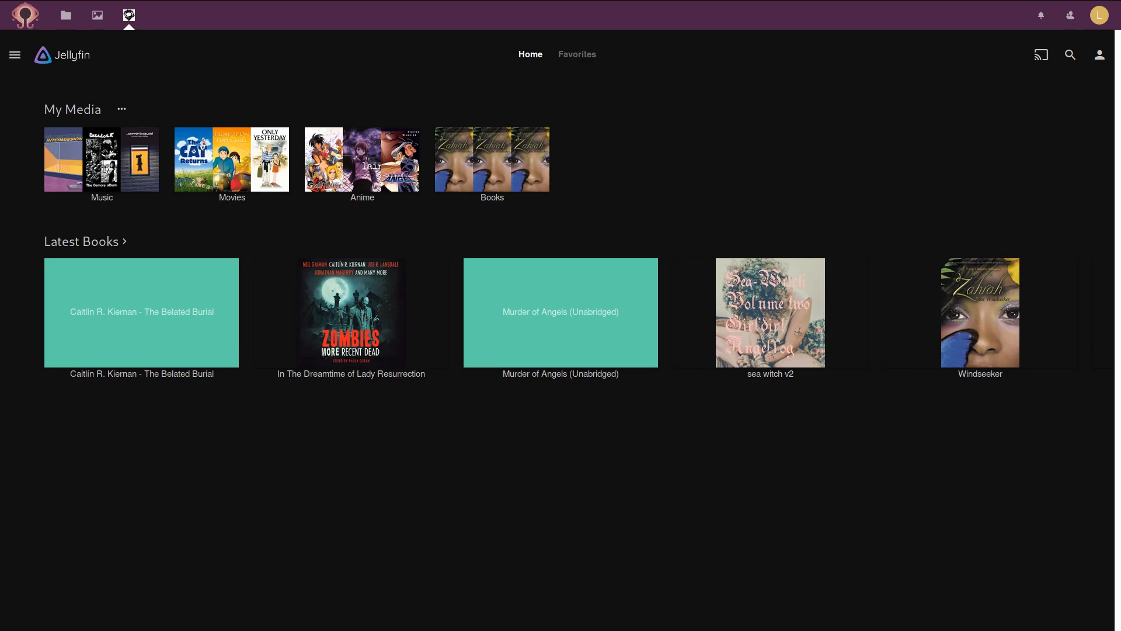
mouse_move(561, 312)
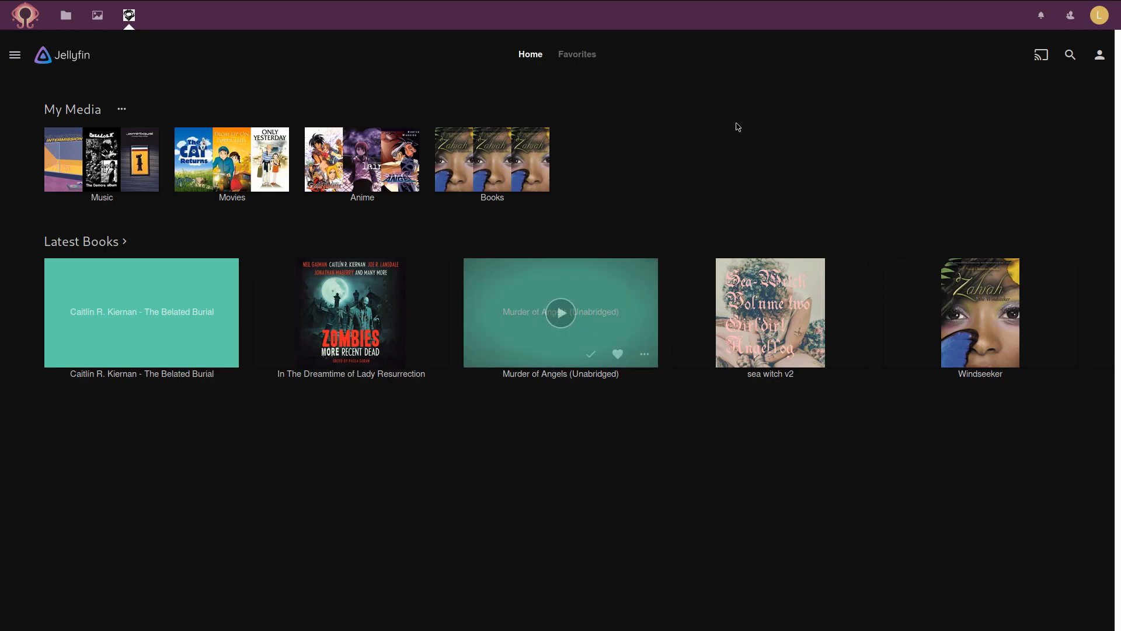
Enter the Anime library and browse down its Shows grid
click(362, 159)
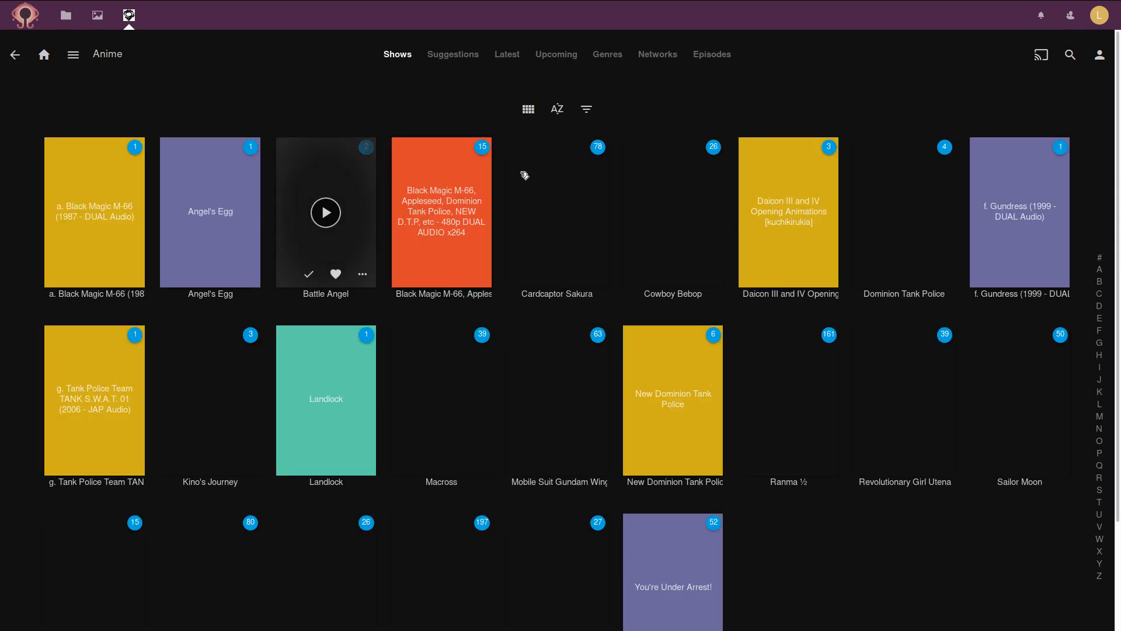
scroll(down, 3)
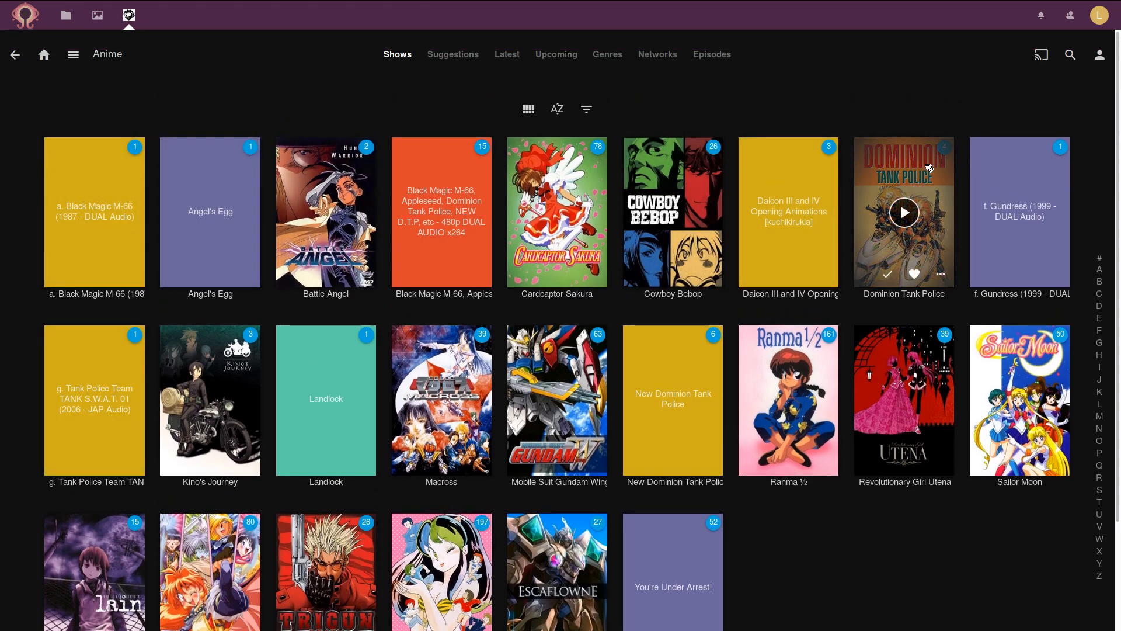
mouse_move(210, 399)
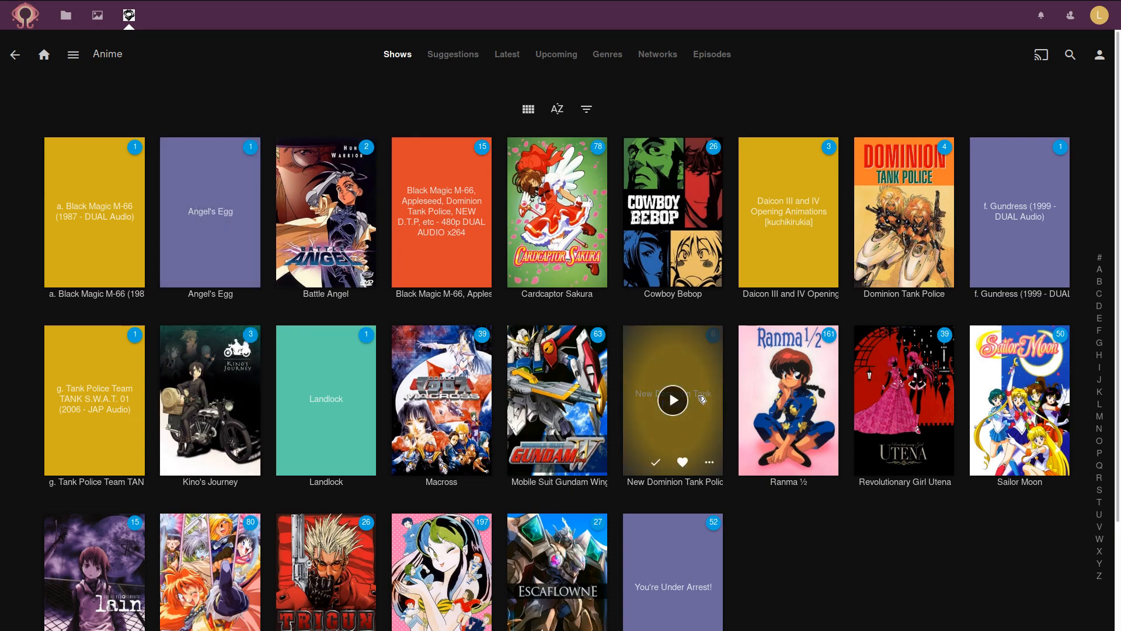
scroll(down, 3)
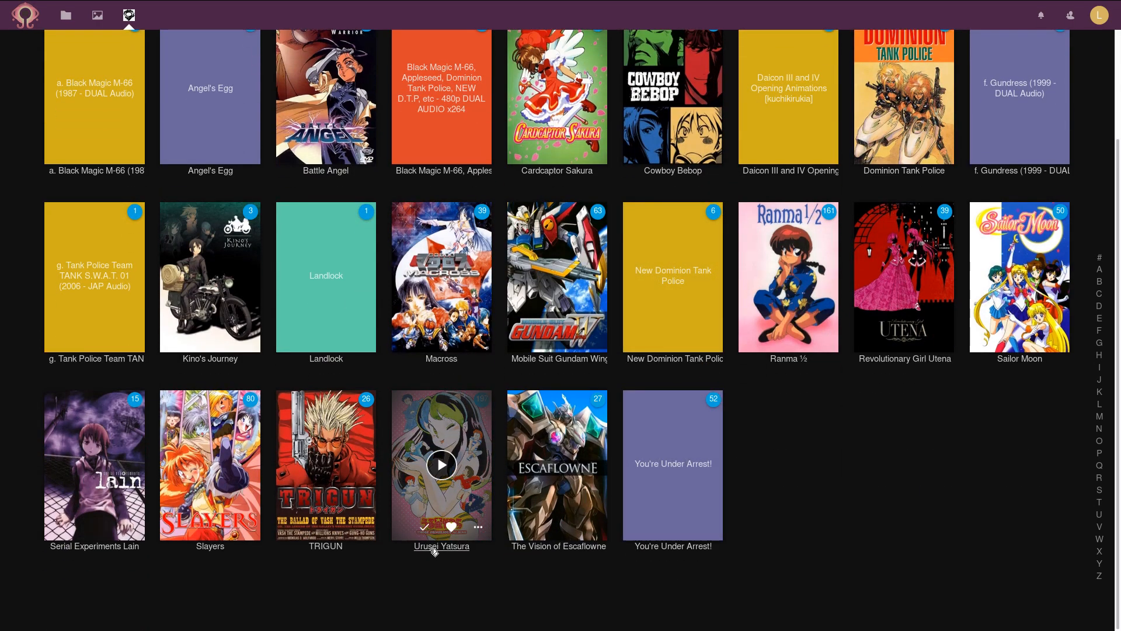
View the Urusei Yatsura series page, browsing its synopsis, seasons, cast and related titles
click(441, 464)
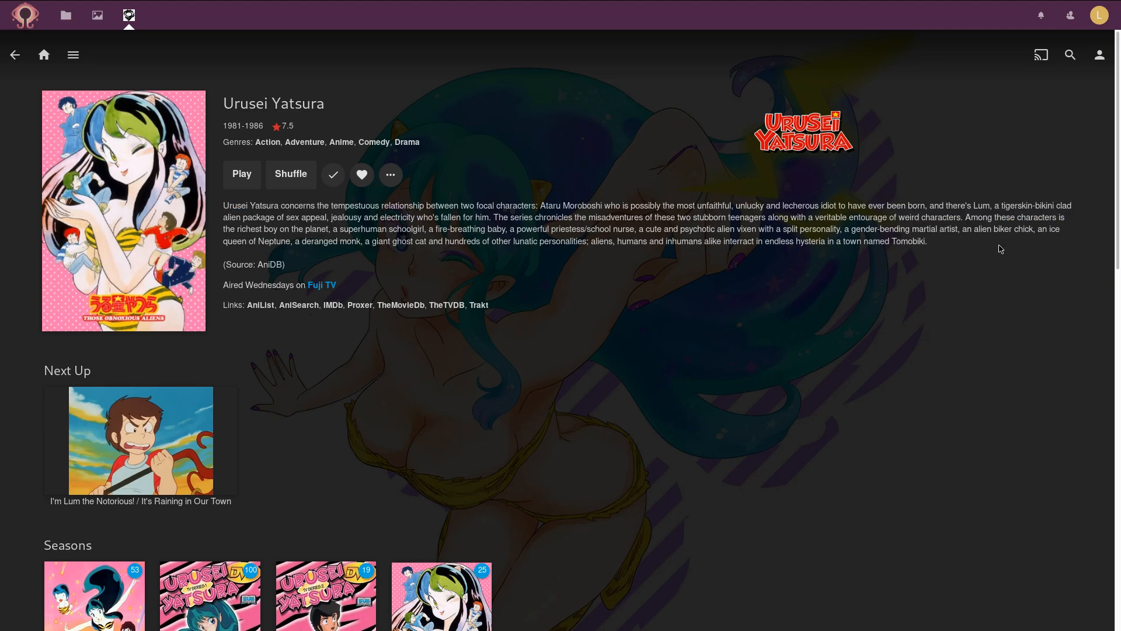
scroll(down, 3)
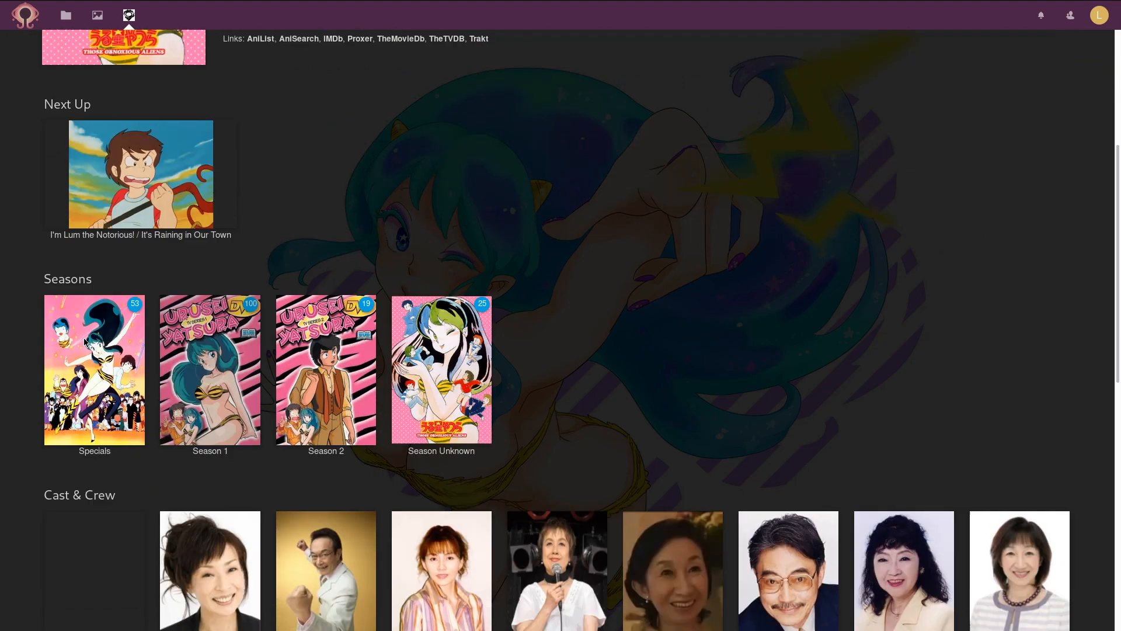
scroll(down, 3)
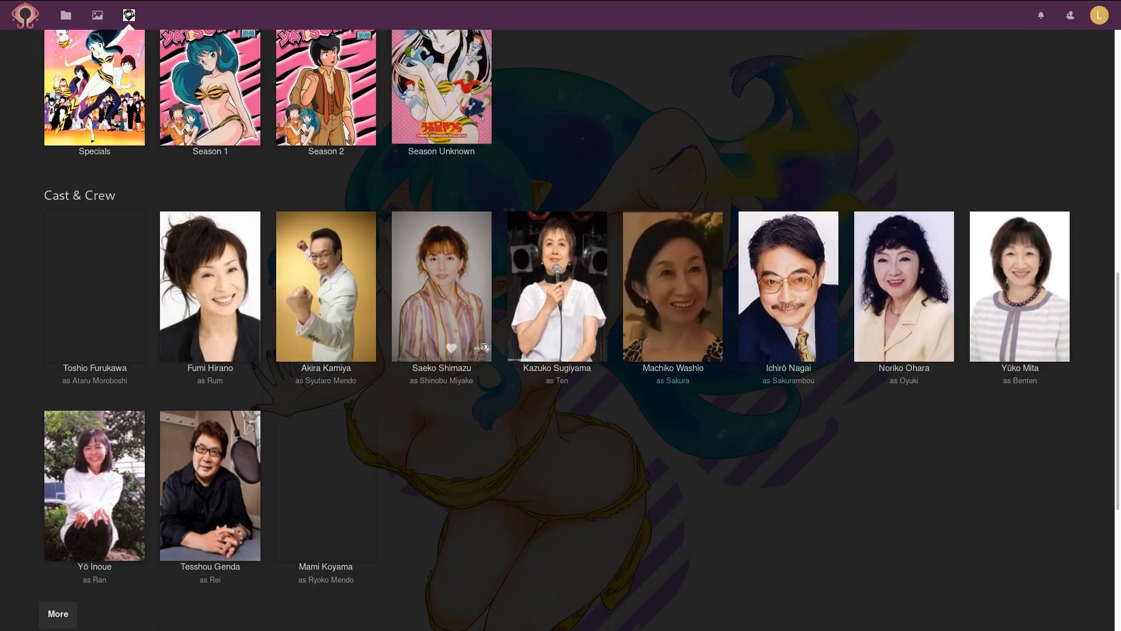
scroll(down, 3)
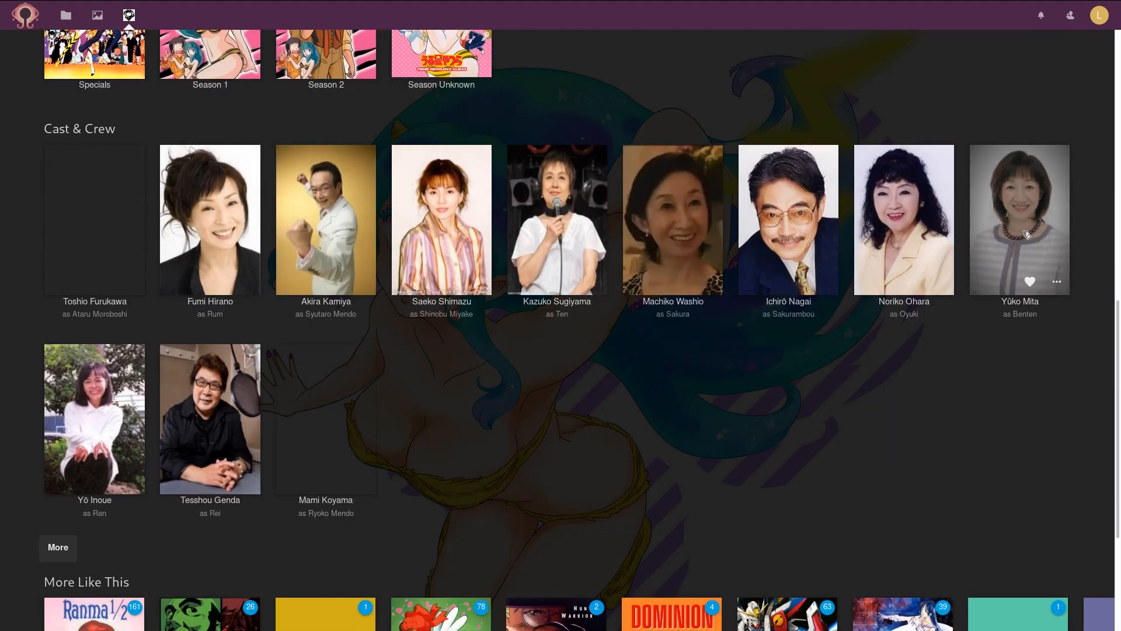
scroll(down, 3)
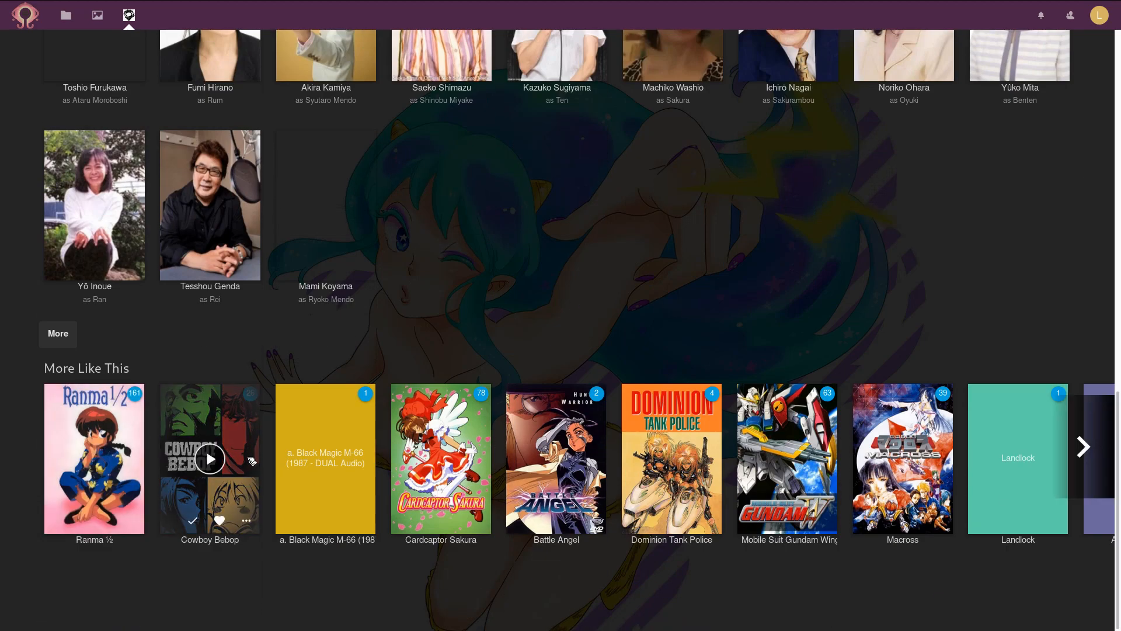
mouse_move(555, 458)
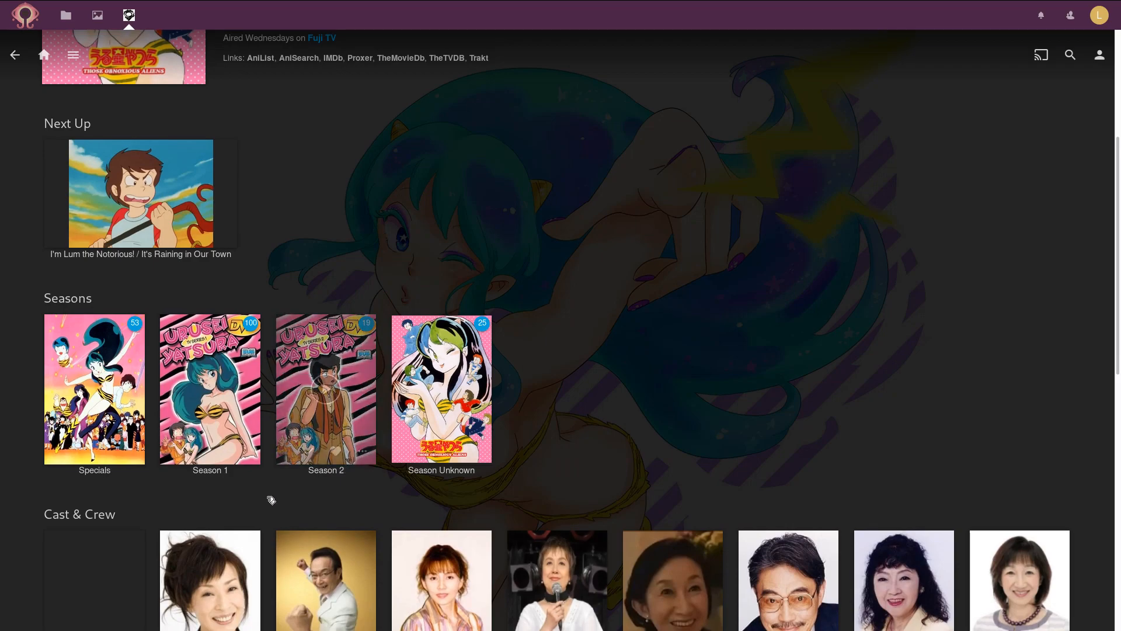
Go into Season 1 of Urusei Yatsura and browse down to its episode list
click(209, 389)
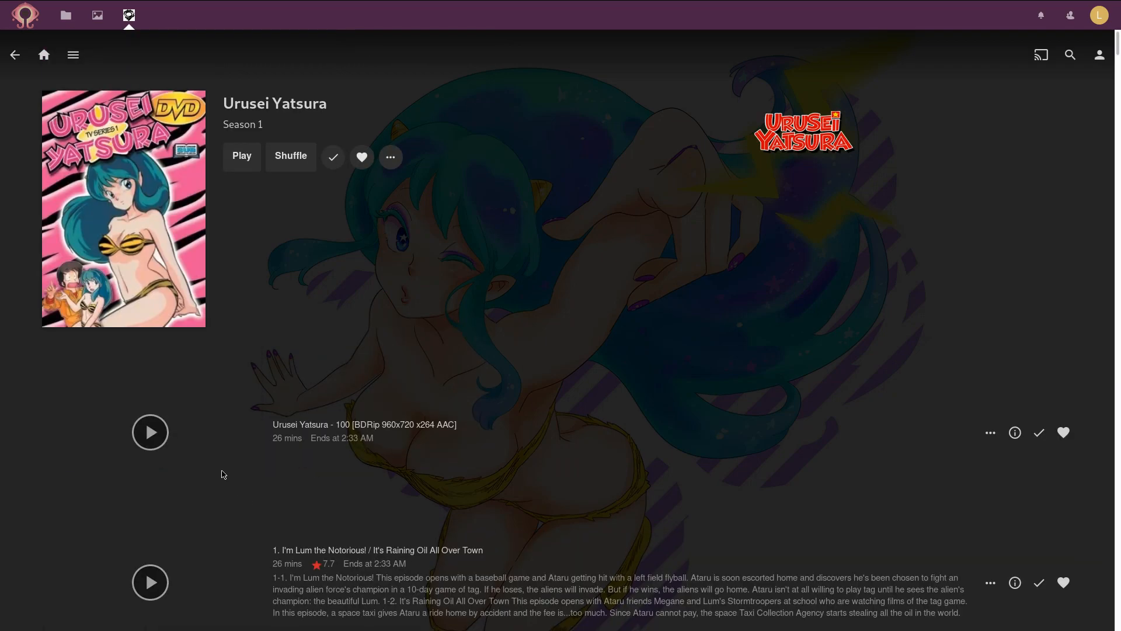
scroll(down, 3)
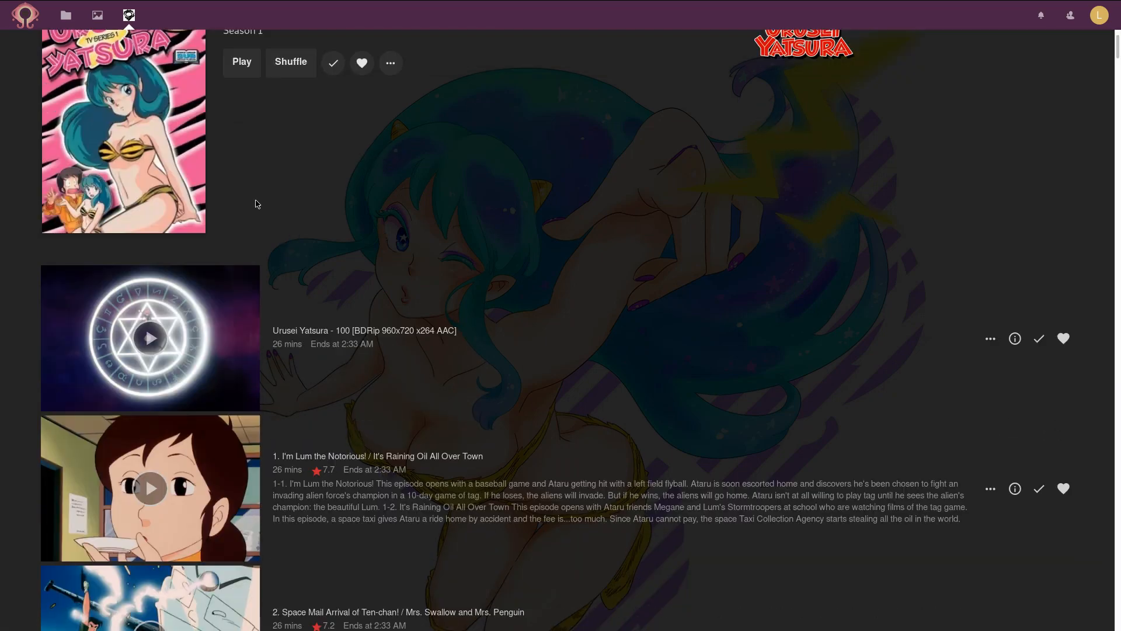
scroll(down, 3)
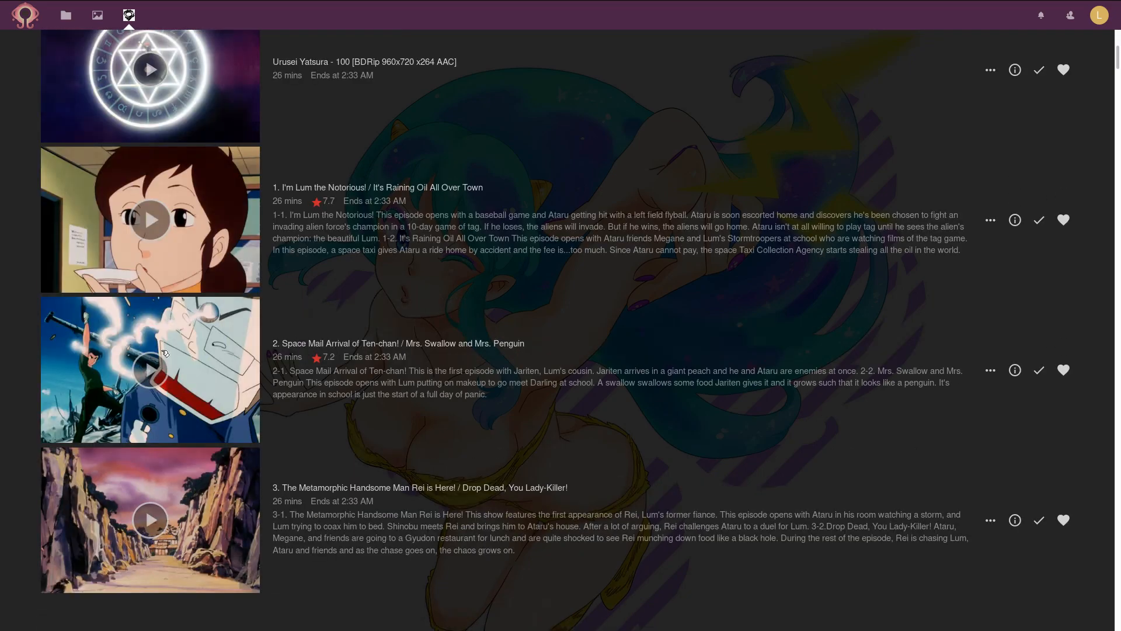
scroll(down, 3)
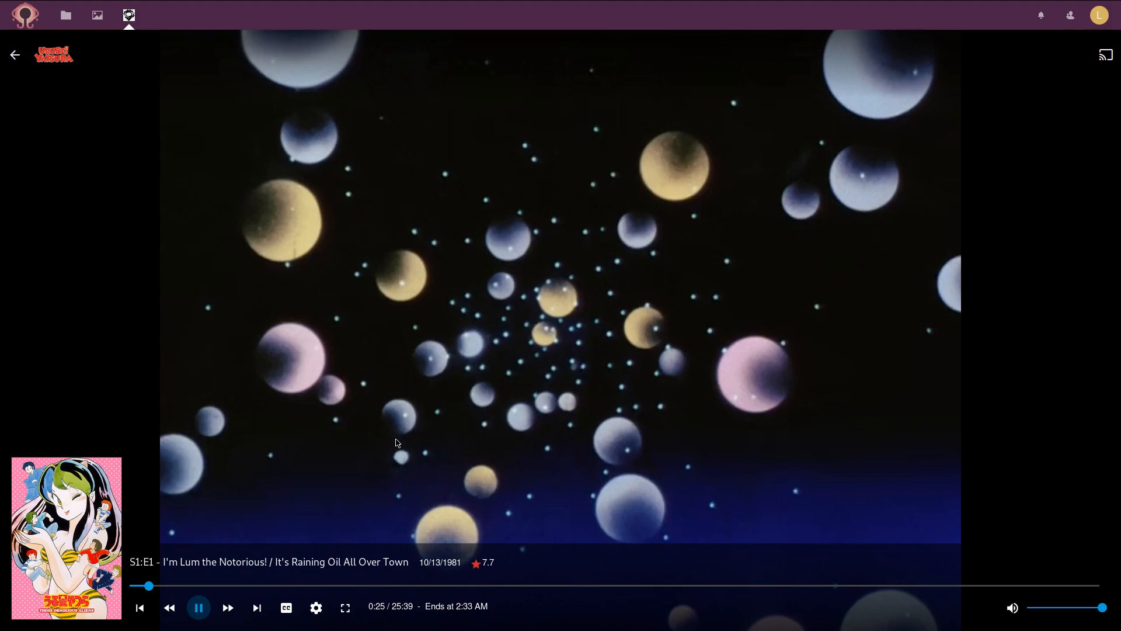
mouse_move(397, 448)
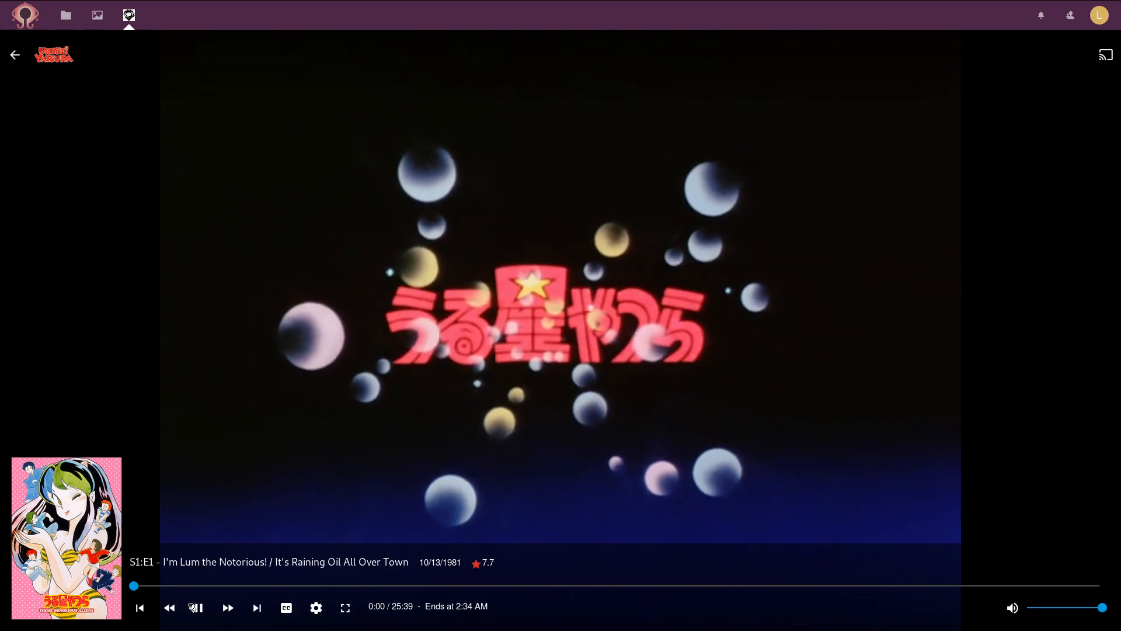
Play episode 1, I'm Lum the Notorious!, then stop and return to the Jellyfin home
click(197, 607)
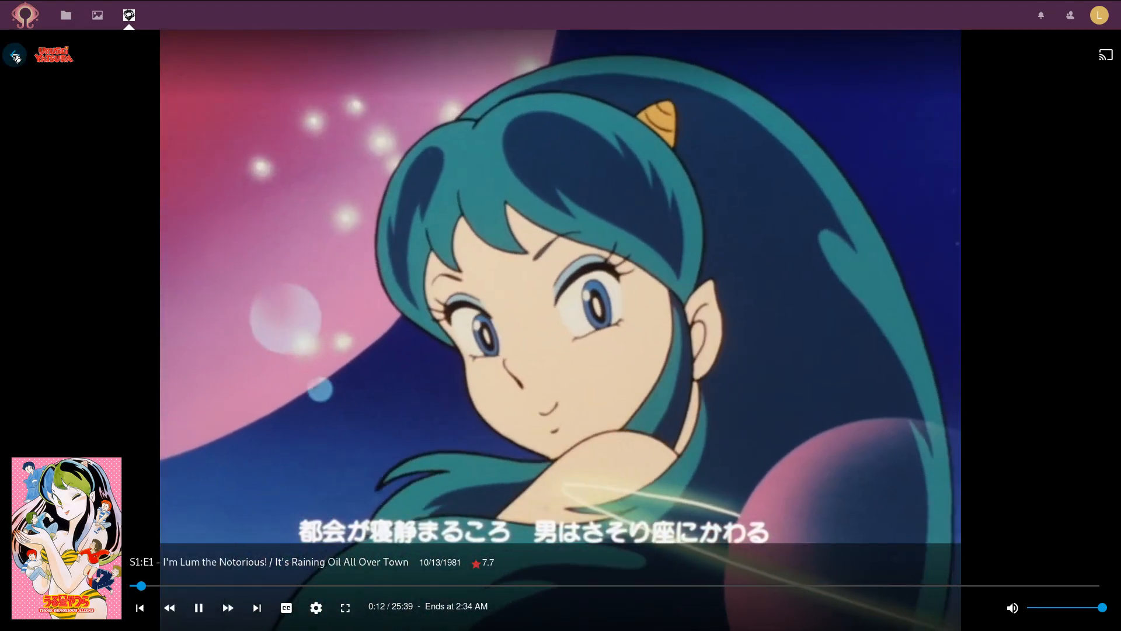
click(15, 54)
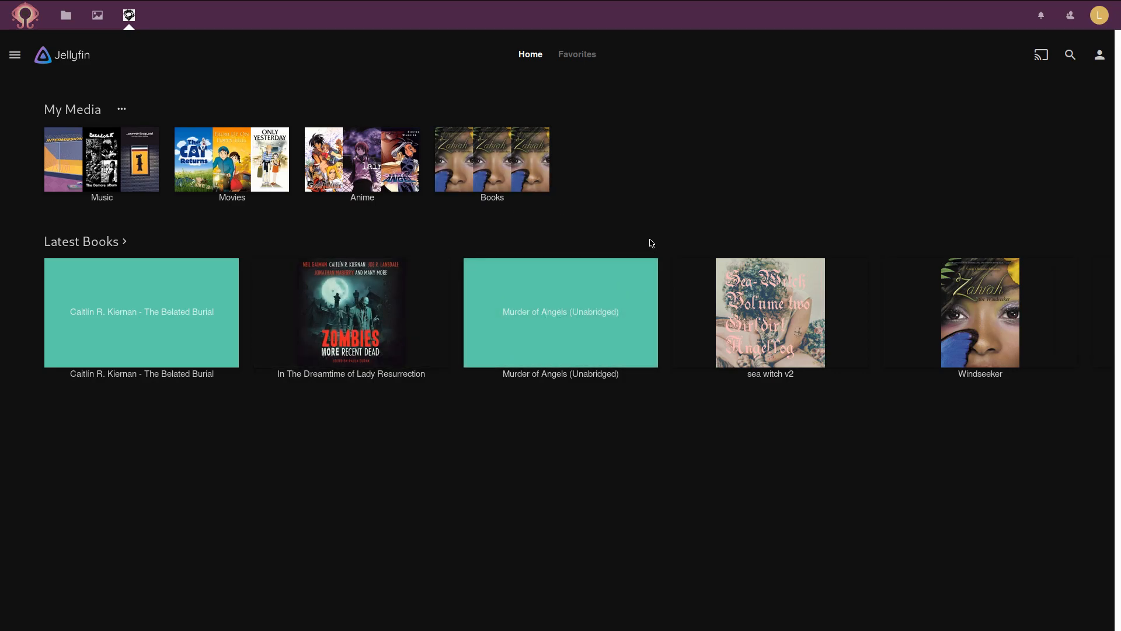
mouse_move(656, 223)
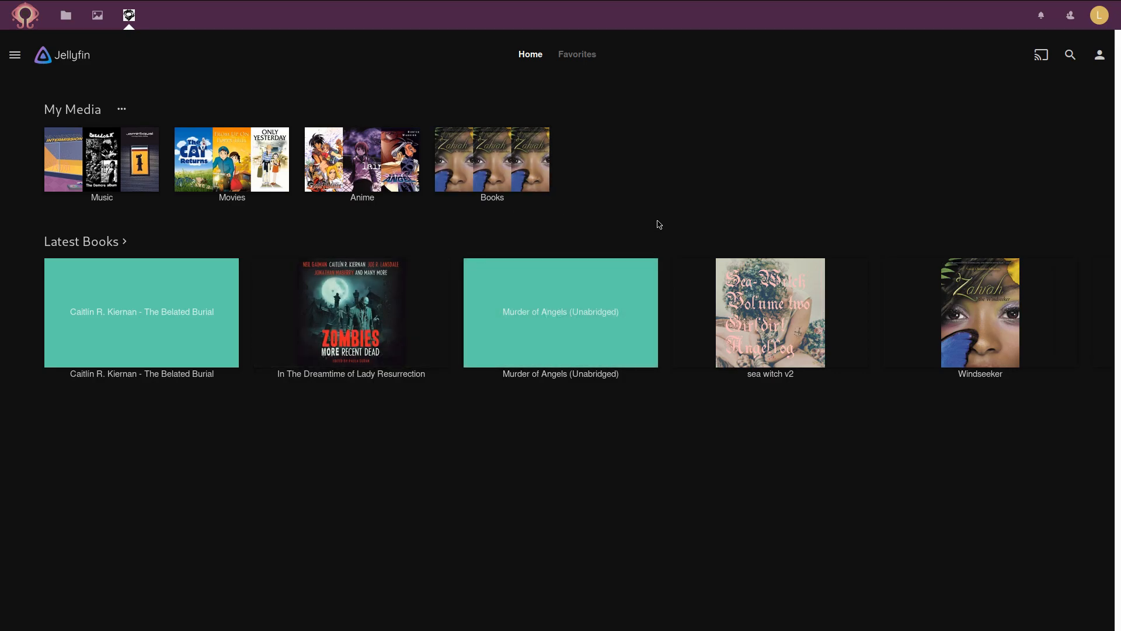
mouse_move(667, 197)
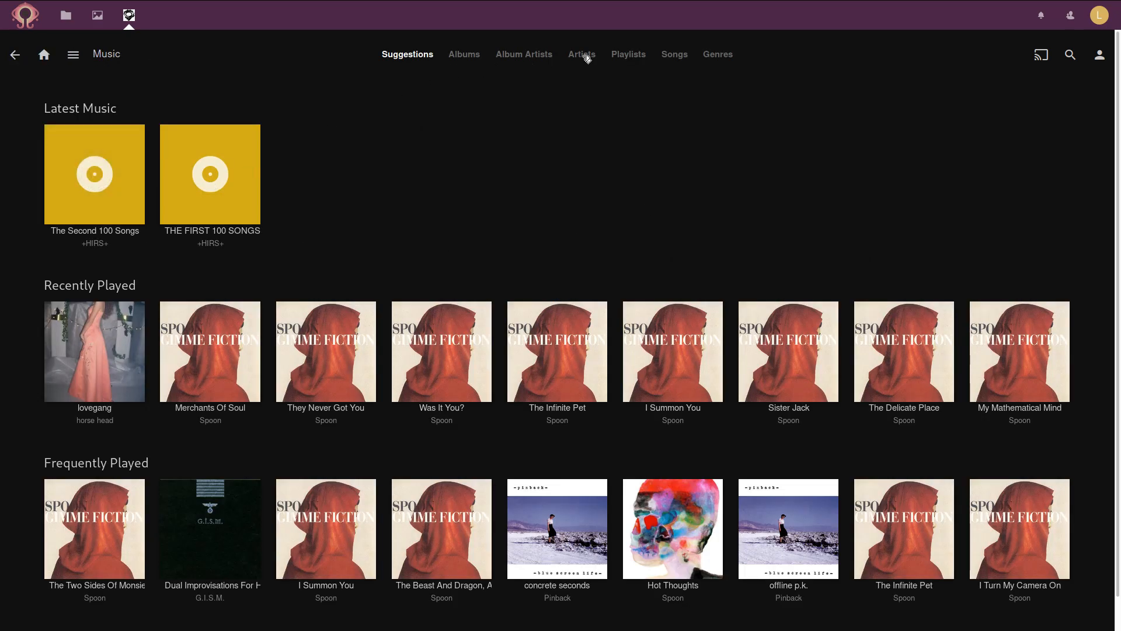
mouse_move(554, 71)
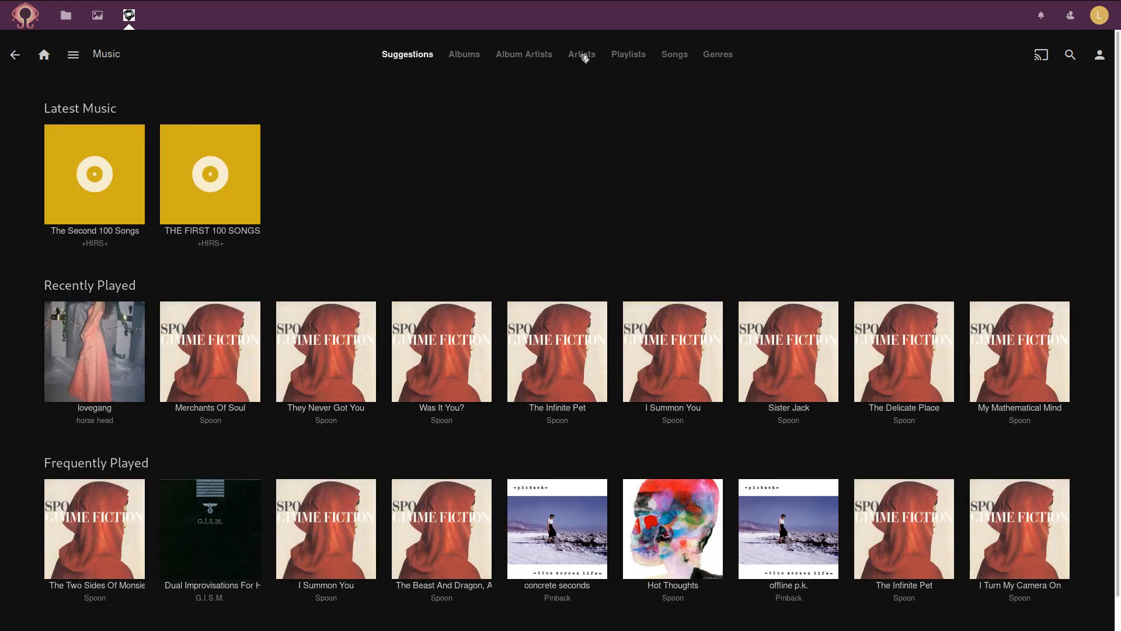
Show the Music library's full Artists list of 110 artists
click(582, 53)
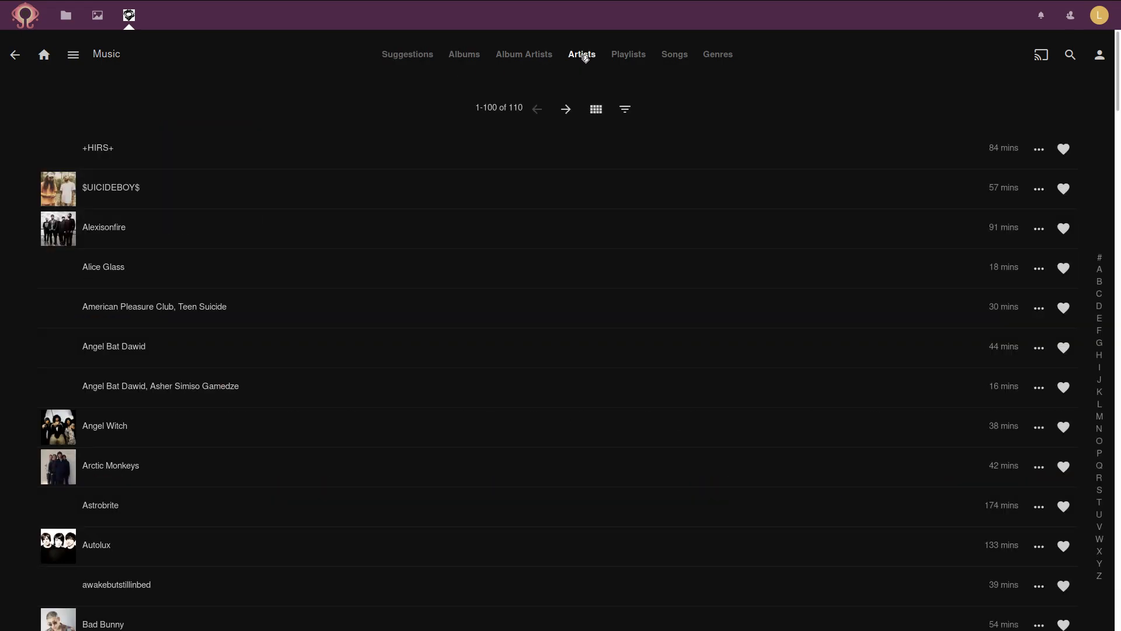
Find horse head in the Artists list and start playing lovegang from the album romantic
scroll(down, 3)
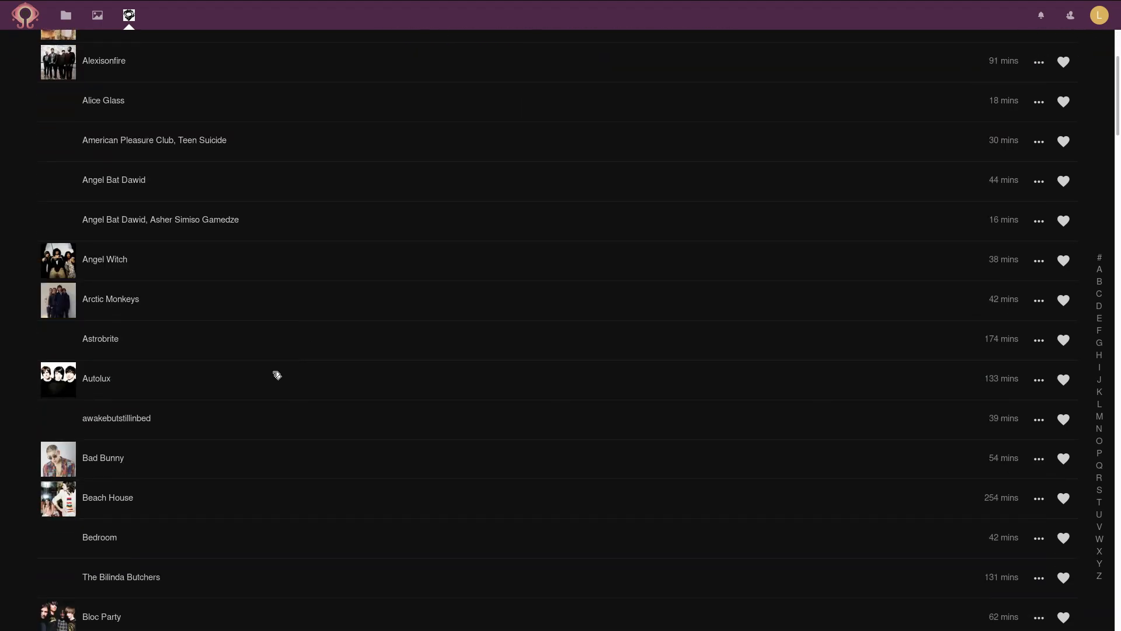
scroll(down, 3)
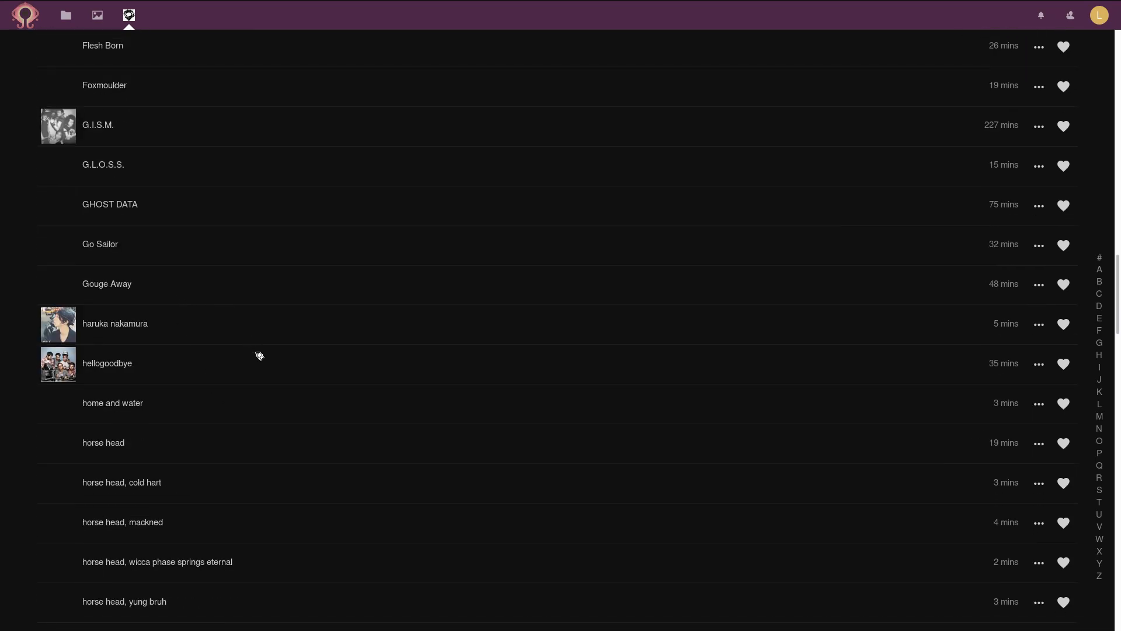
mouse_move(242, 443)
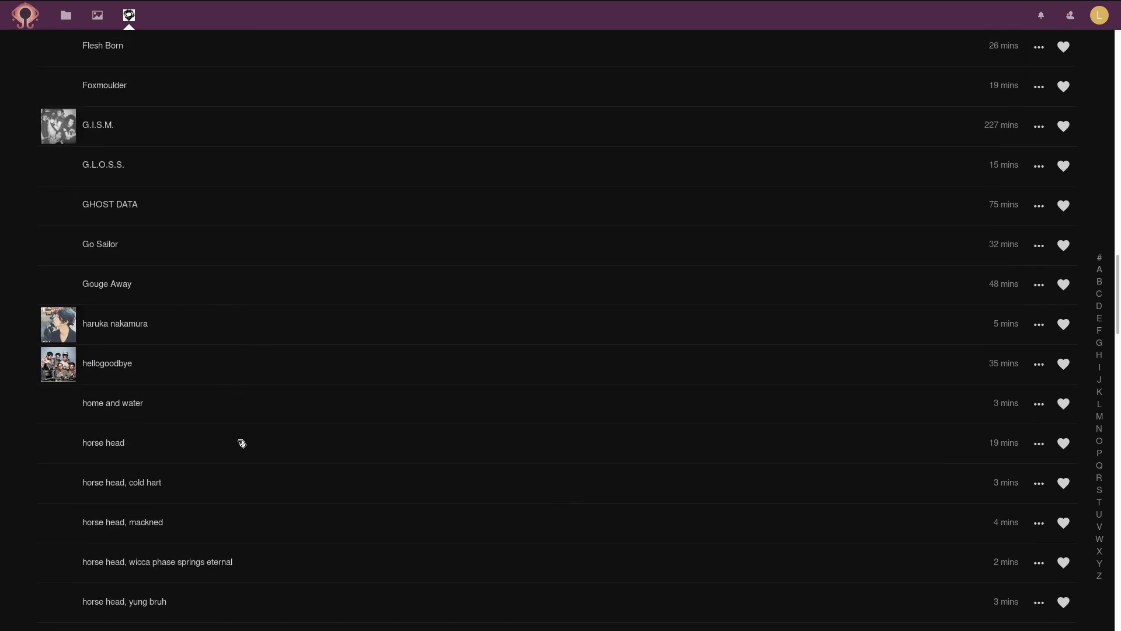
click(102, 442)
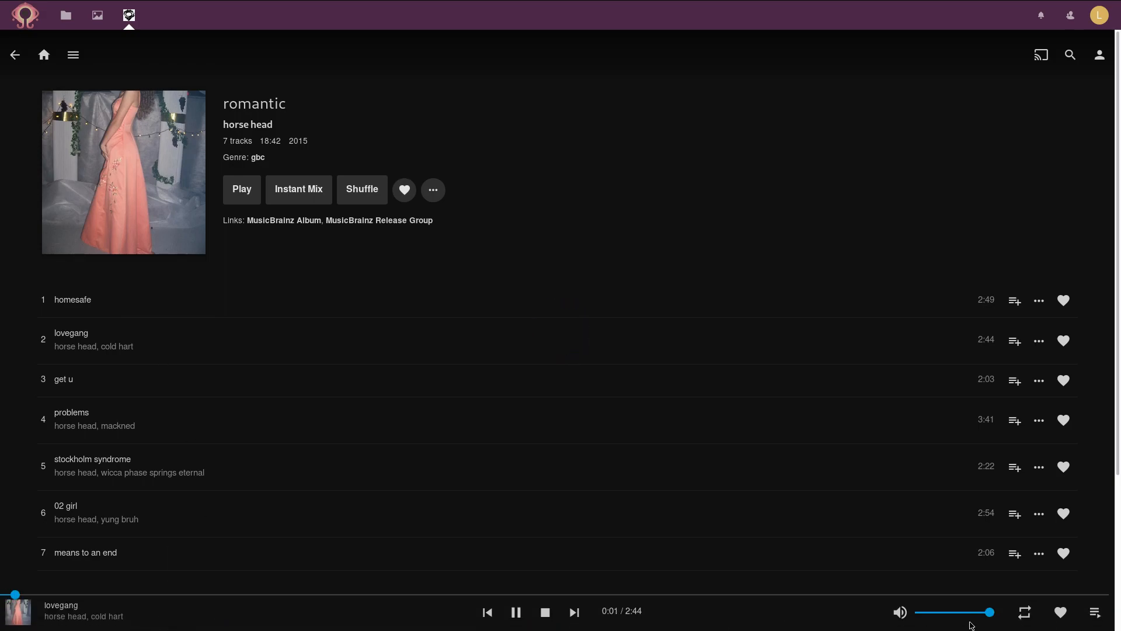
Lower the playback volume to 40 while lovegang plays and browse down the romantic album page
drag(992, 612, 945, 612)
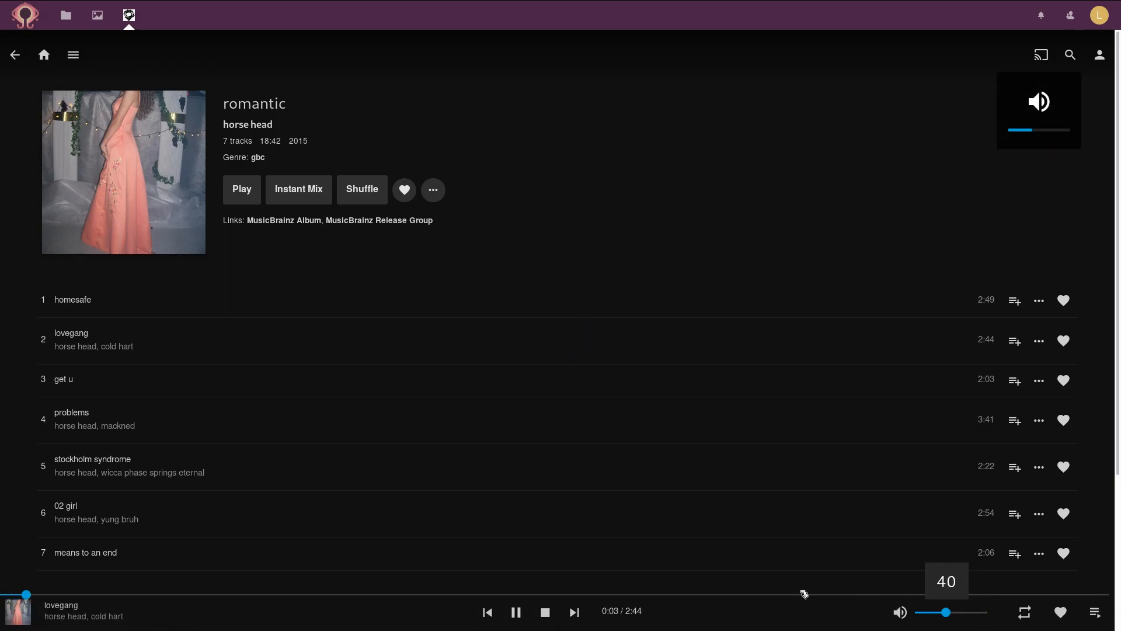
scroll(down, 3)
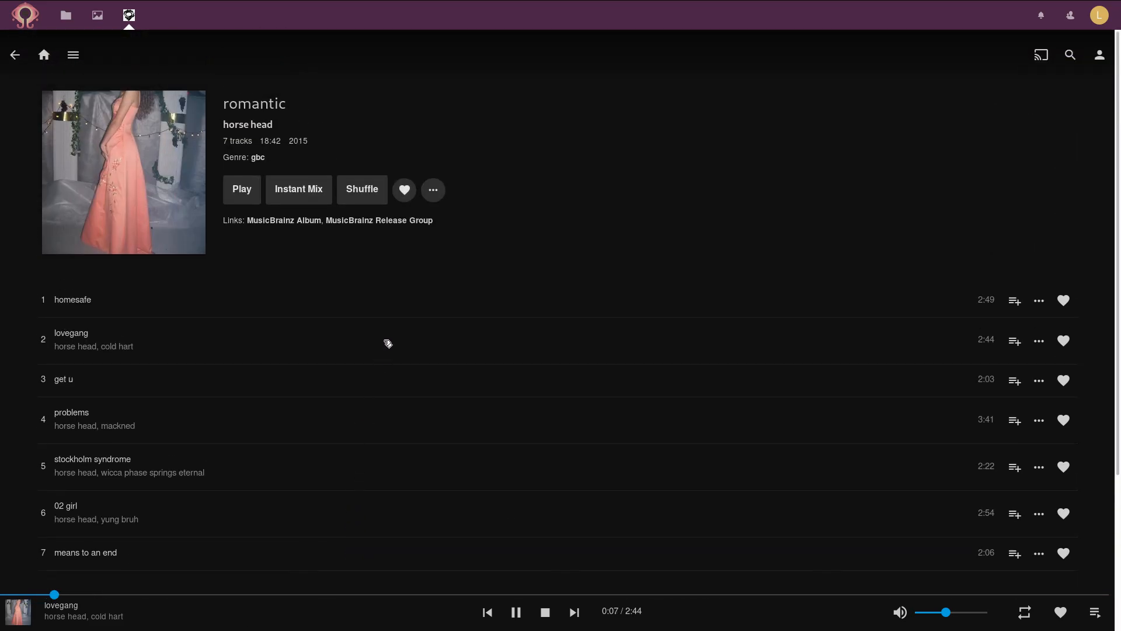
scroll(down, 3)
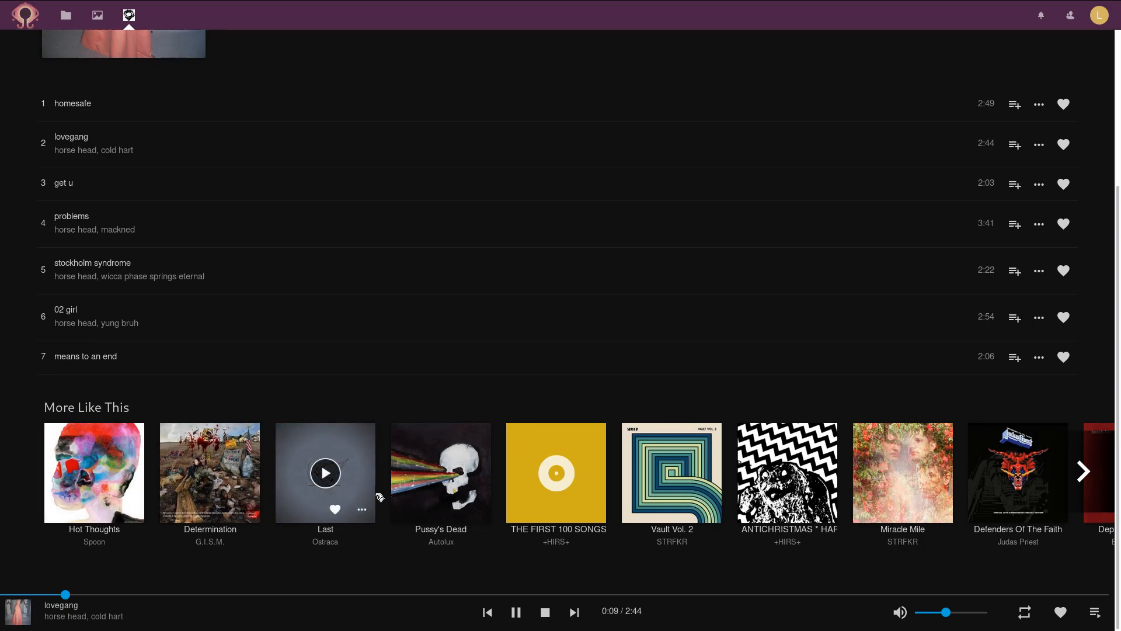
mouse_move(1017, 472)
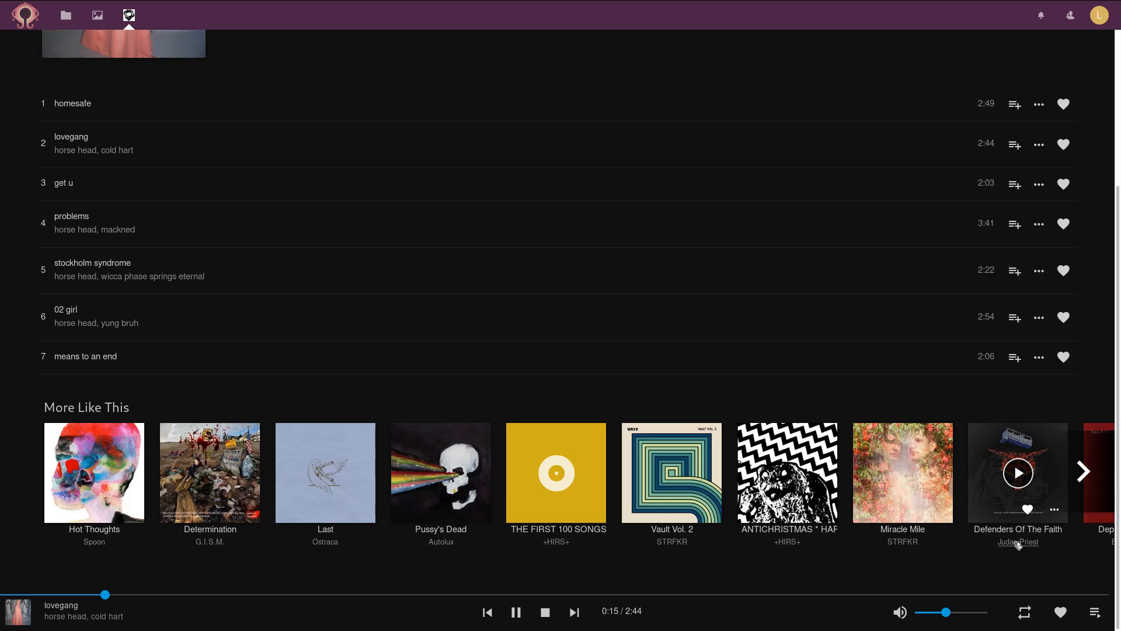
mouse_move(325, 472)
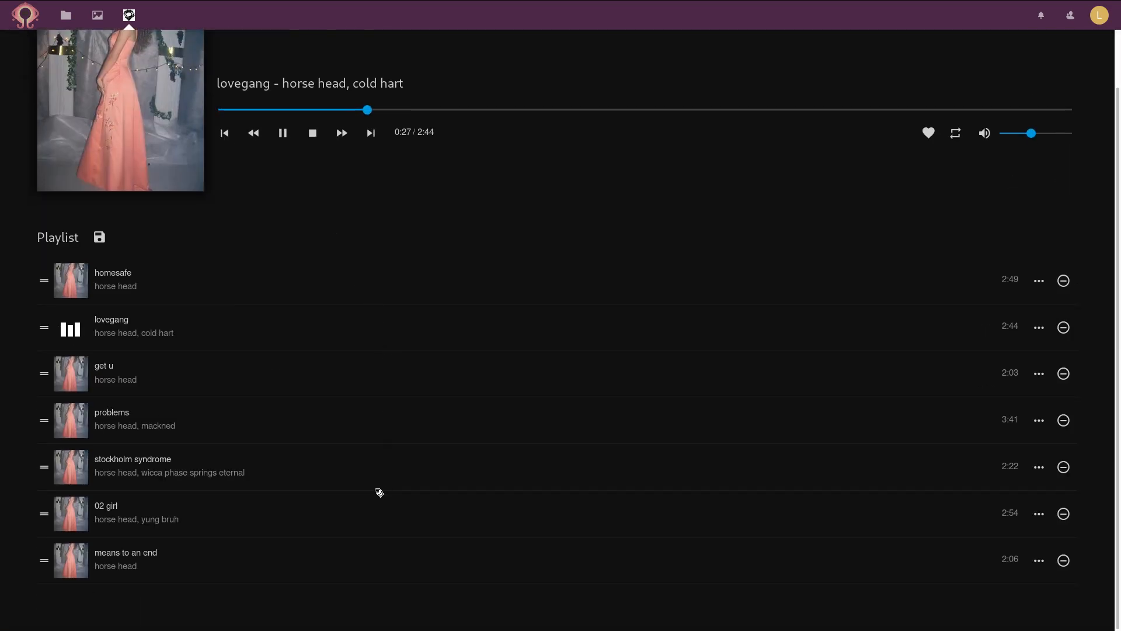
Jump the queue back to homesafe, then skip on to the following track
click(370, 133)
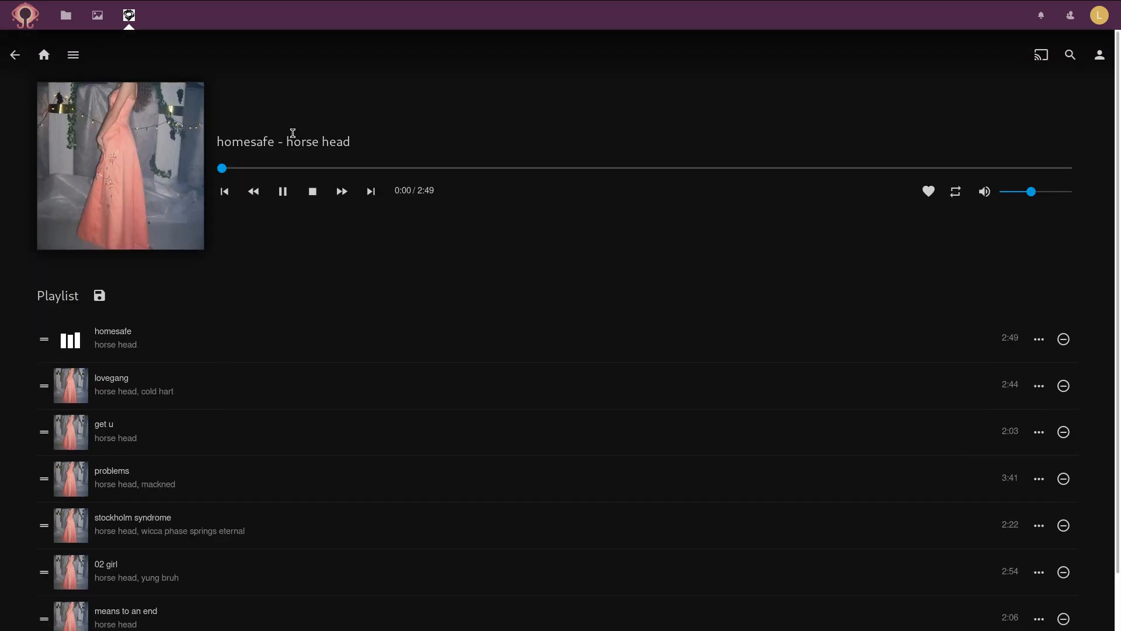
click(370, 191)
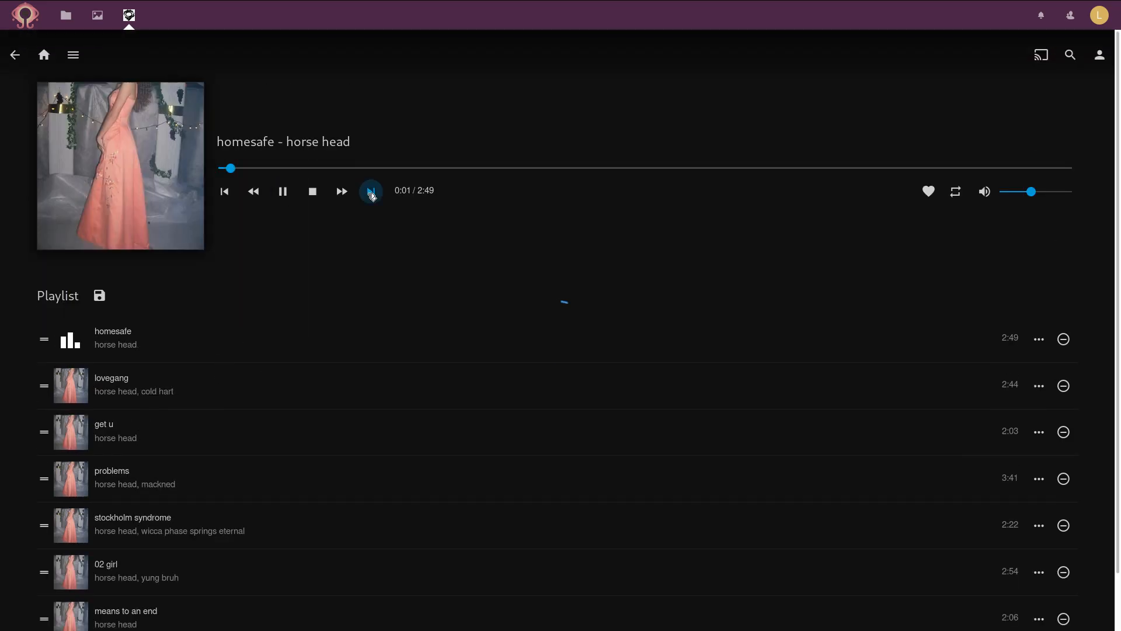
click(340, 191)
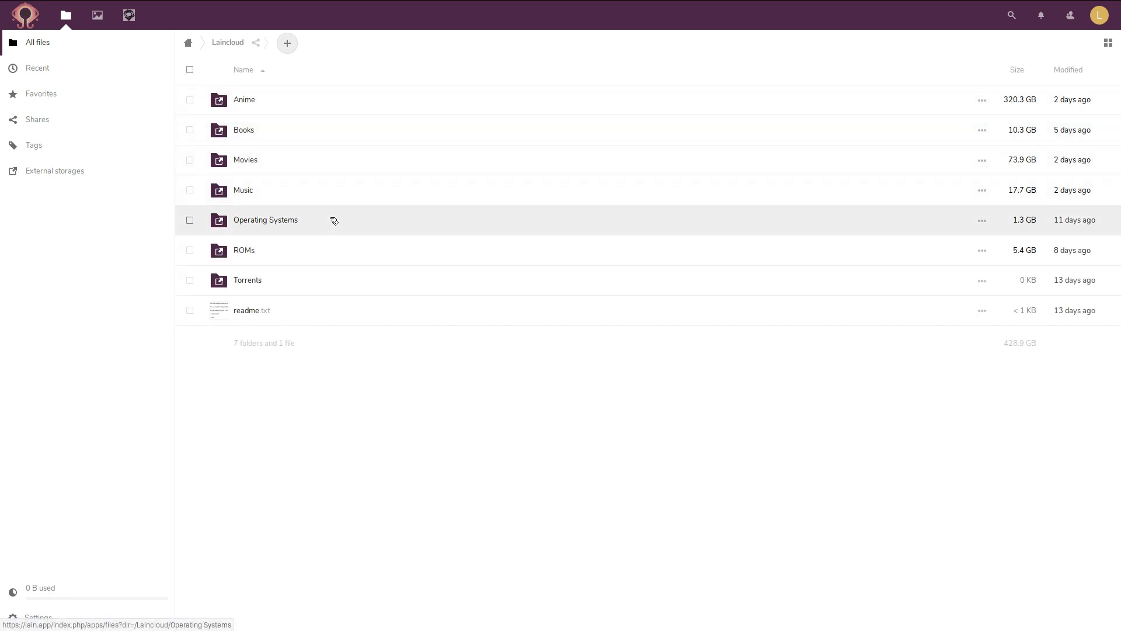
mouse_move(274, 106)
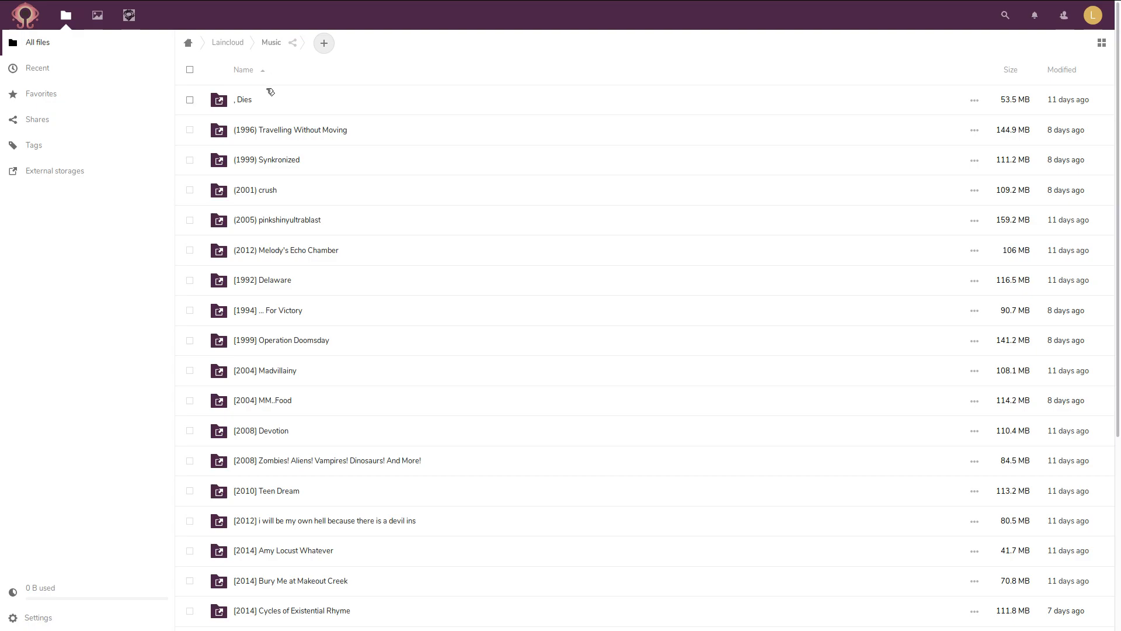
Open the ', Dies' album folder inside Music, listing its 13 mp3 tracks
double_click(243, 99)
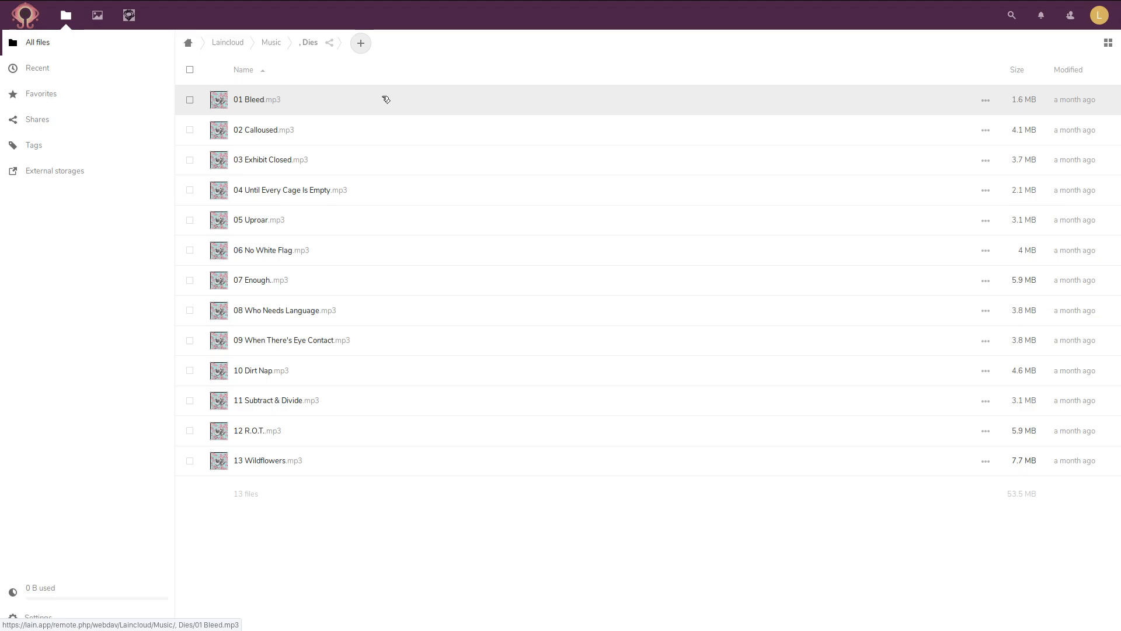
mouse_move(379, 100)
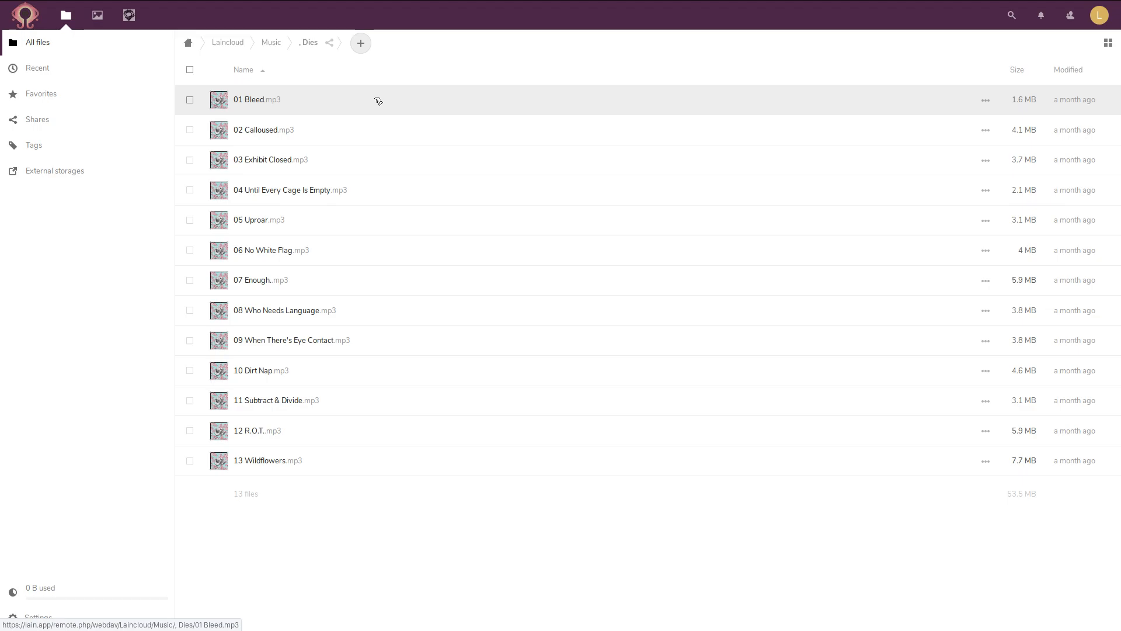
mouse_move(381, 107)
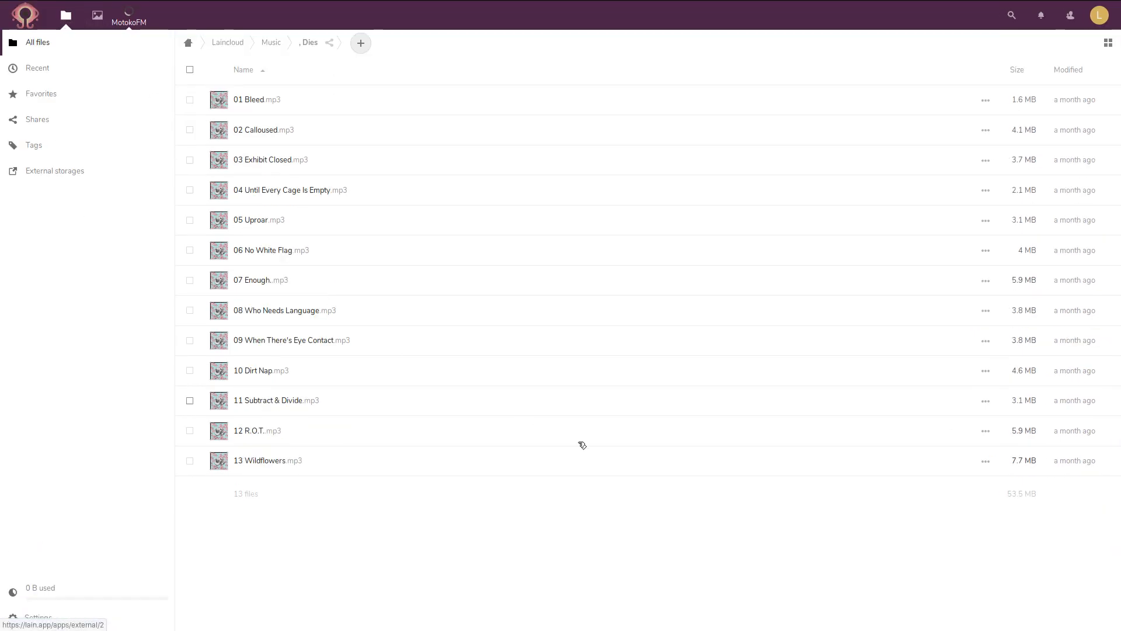
Switch to Motoko FM via the top-bar icon, loading Jellyfin's home with My Media and Latest Books
click(129, 15)
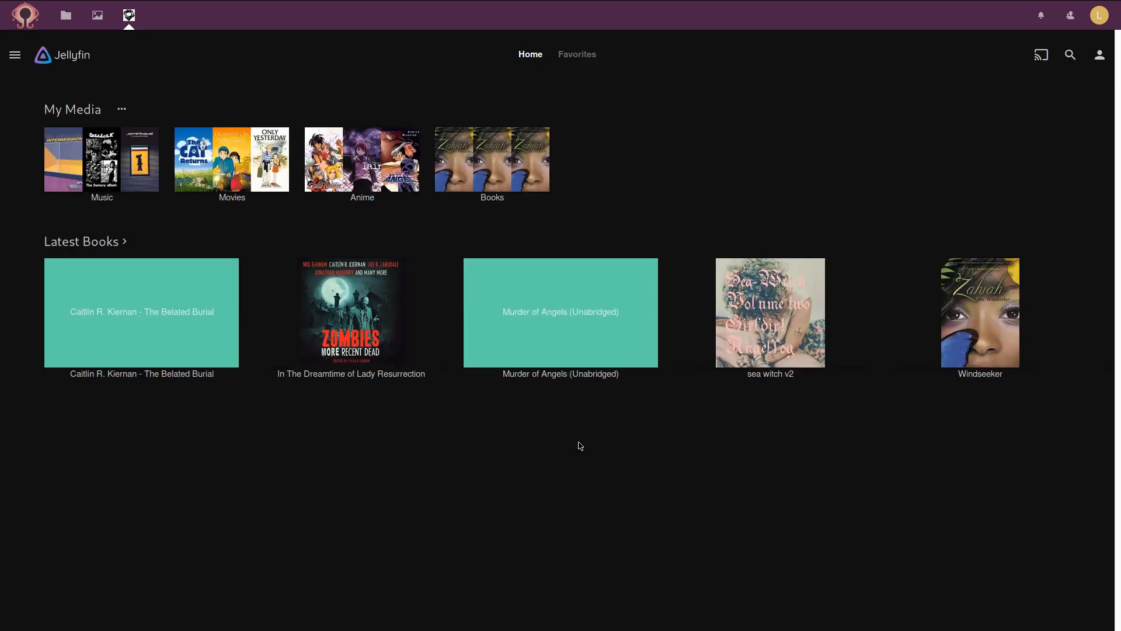